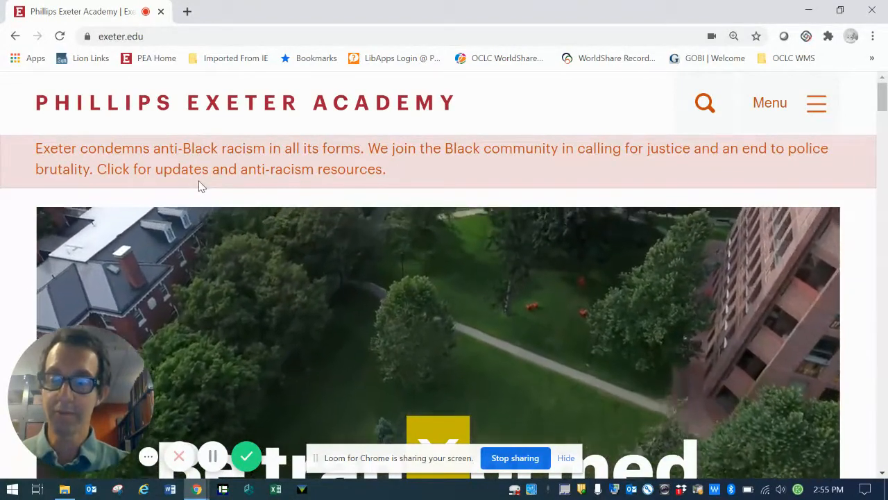
{"action": "mouse_move", "coordinate": [351, 156]}
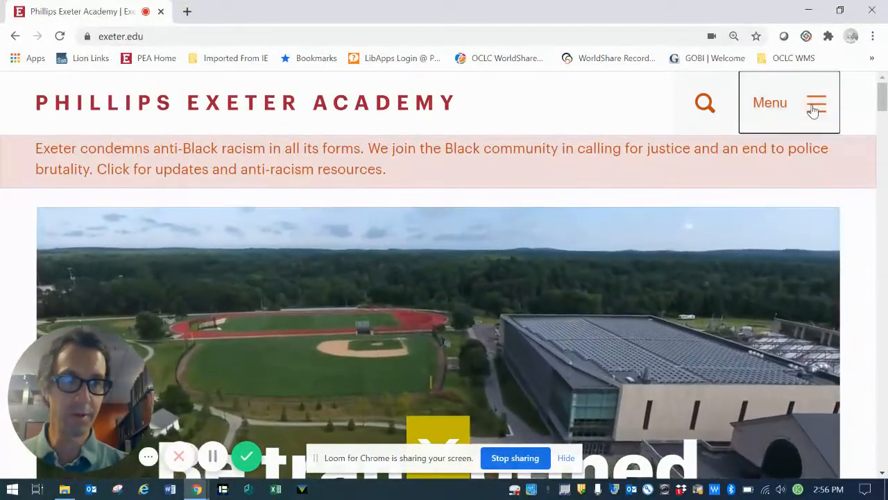
Expand the exeter.edu site menu to list Admissions, Academics and Student Life
{"action": "left_click", "coordinate": [816, 102]}
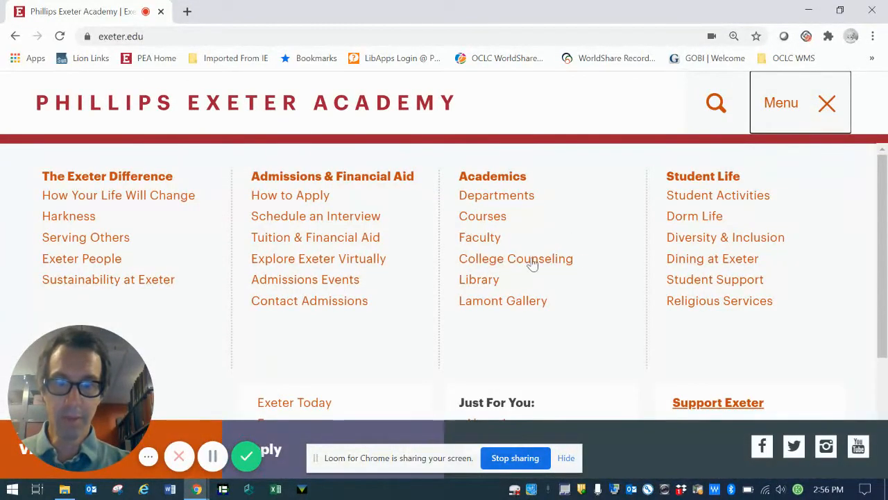
{"action": "mouse_move", "coordinate": [479, 279]}
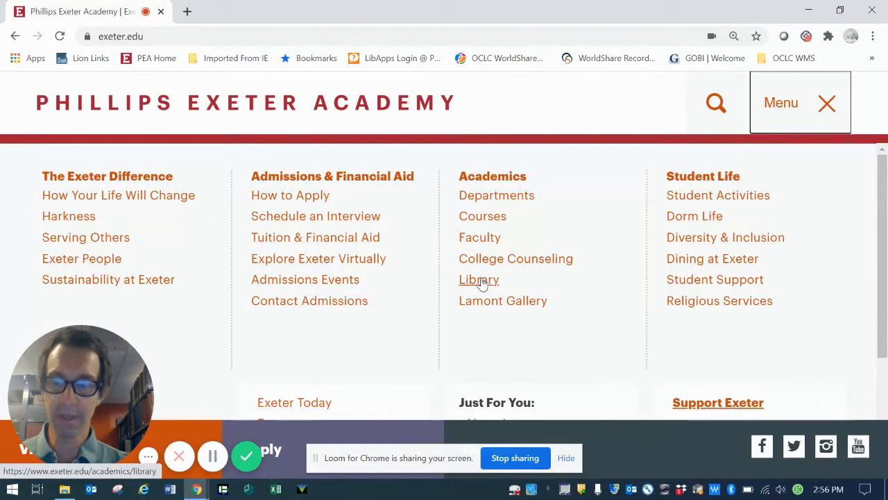
Go to the Class of 1945 Library page and open the Music Library guide from its sidebar
{"action": "left_click", "coordinate": [478, 279]}
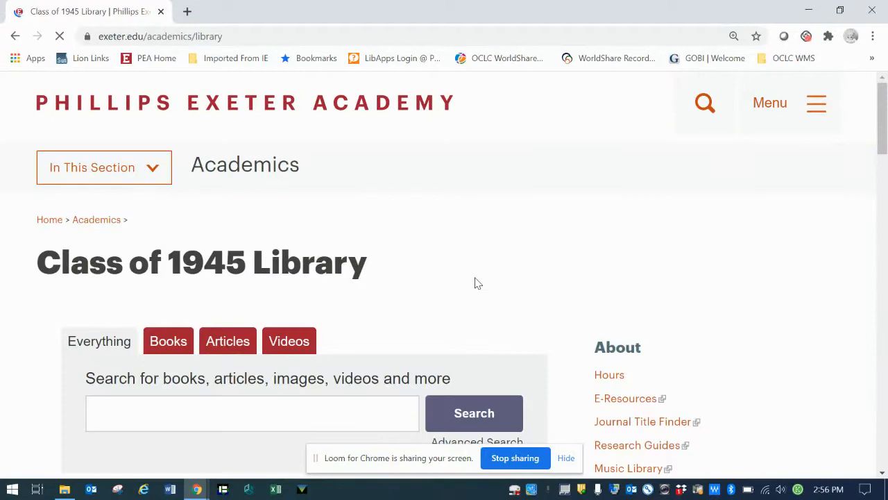
{"action": "scroll", "scroll_direction": "down", "scroll_amount": 3}
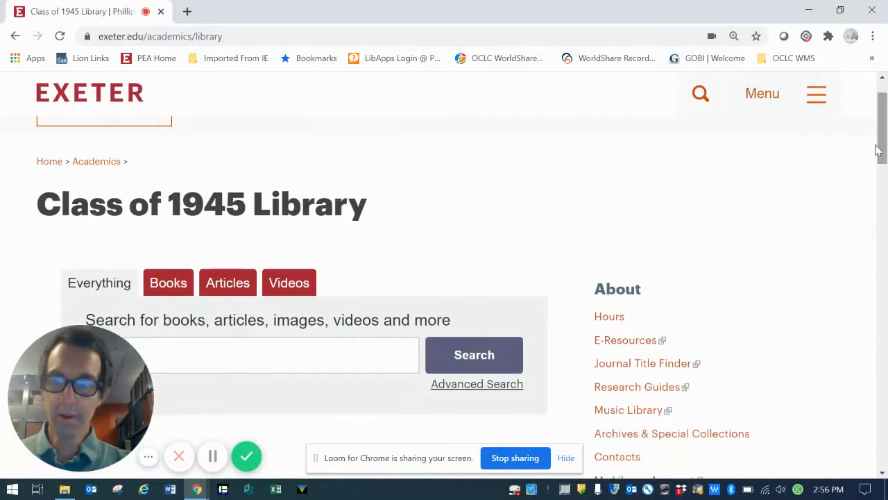
{"action": "mouse_move", "coordinate": [271, 251]}
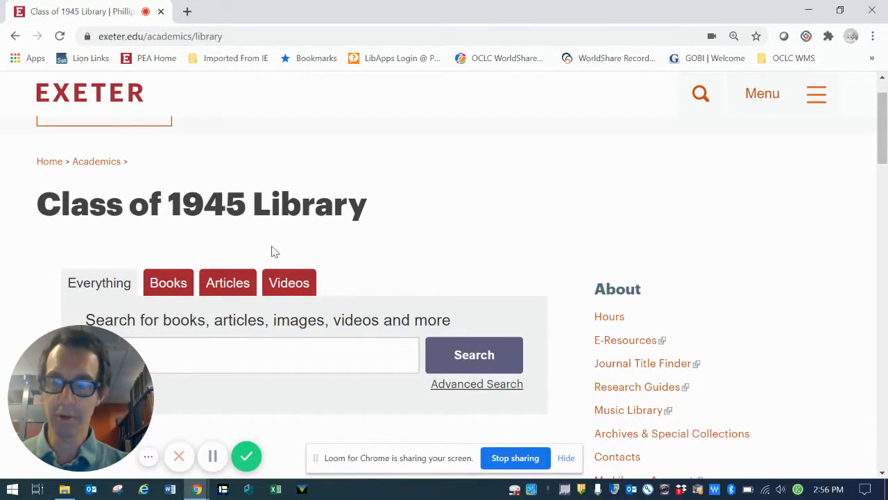
{"action": "scroll", "scroll_direction": "down", "scroll_amount": 3}
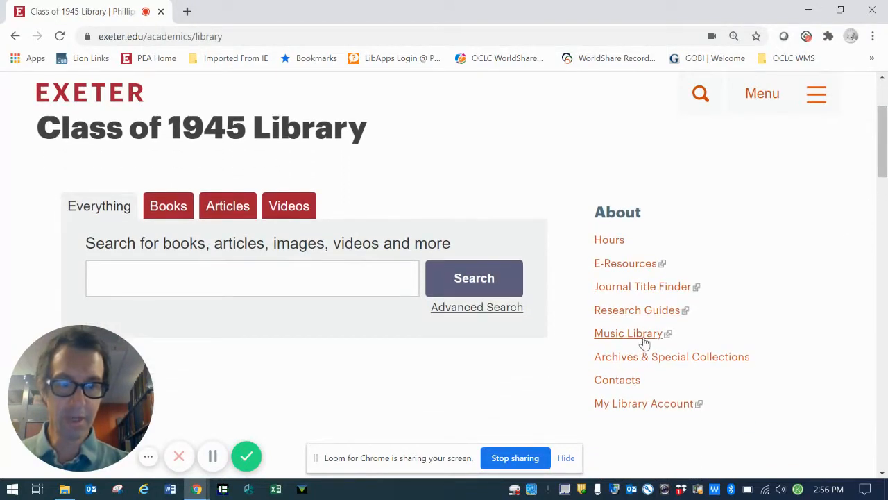
{"action": "mouse_move", "coordinate": [628, 333]}
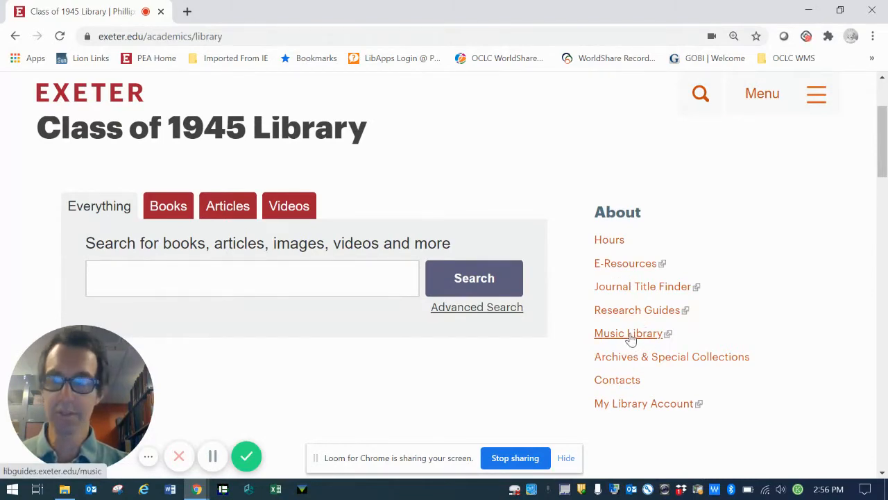
{"action": "left_click", "coordinate": [628, 333]}
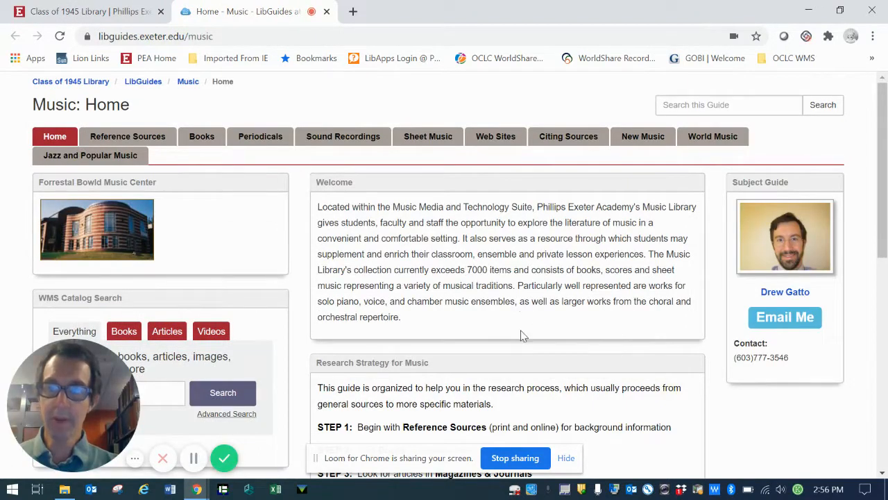
{"action": "mouse_move", "coordinate": [173, 181]}
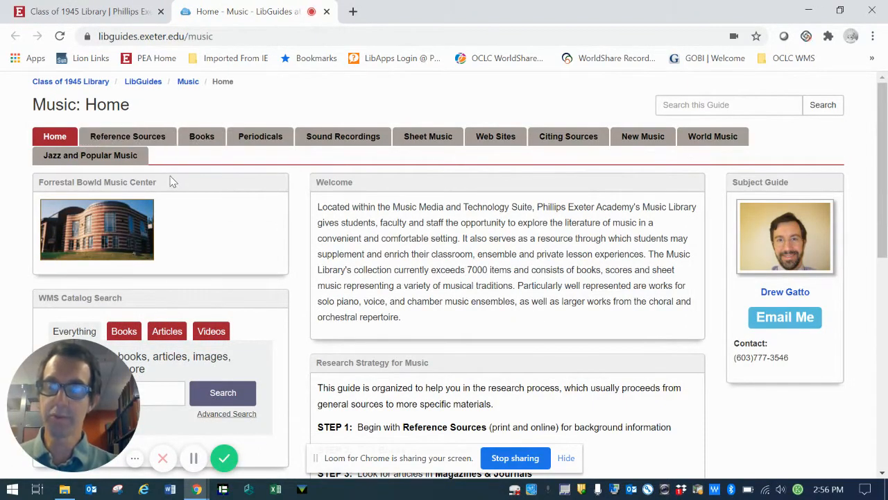
{"action": "mouse_move", "coordinate": [179, 173]}
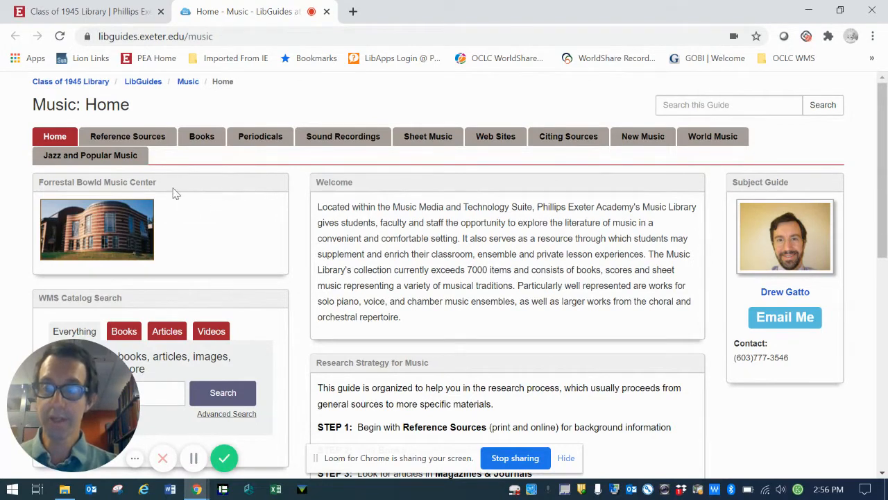
{"action": "mouse_move", "coordinate": [194, 212]}
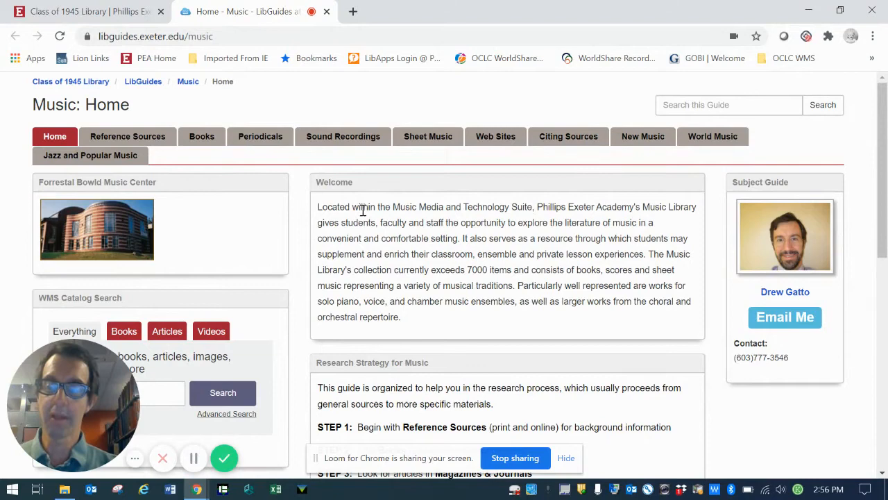
{"action": "mouse_move", "coordinate": [212, 356]}
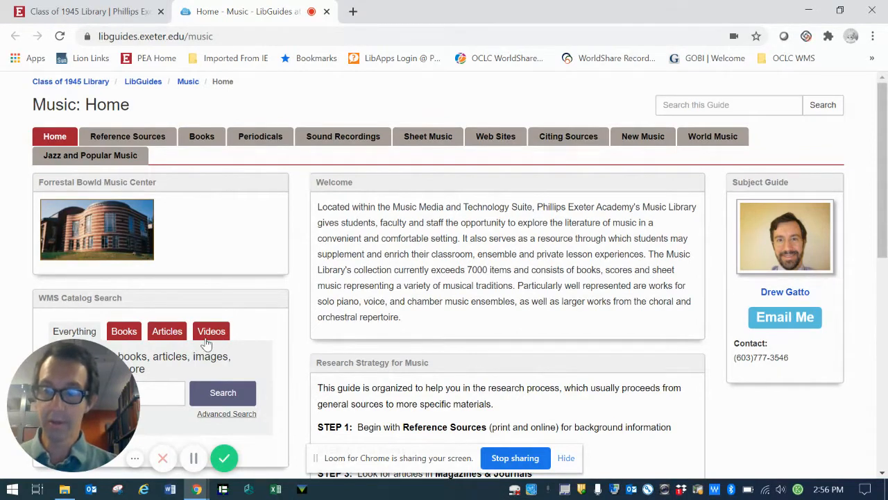
{"action": "mouse_move", "coordinate": [270, 323]}
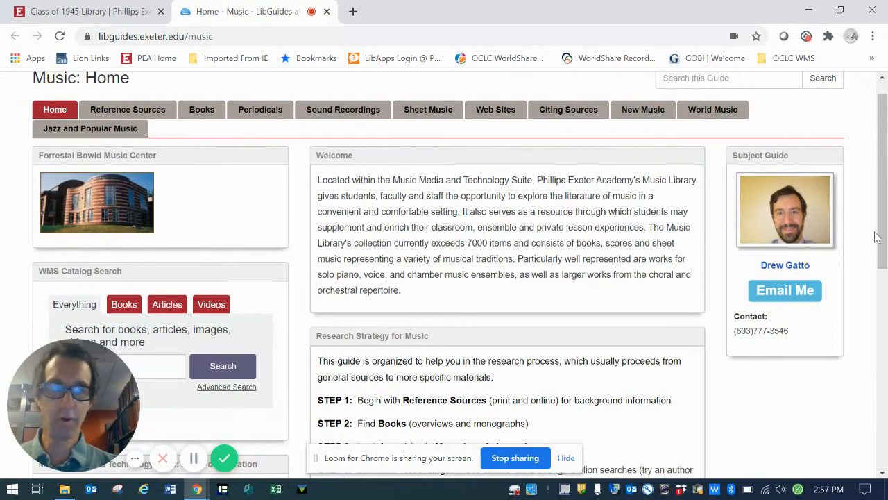
{"action": "scroll", "scroll_direction": "up", "scroll_amount": 3}
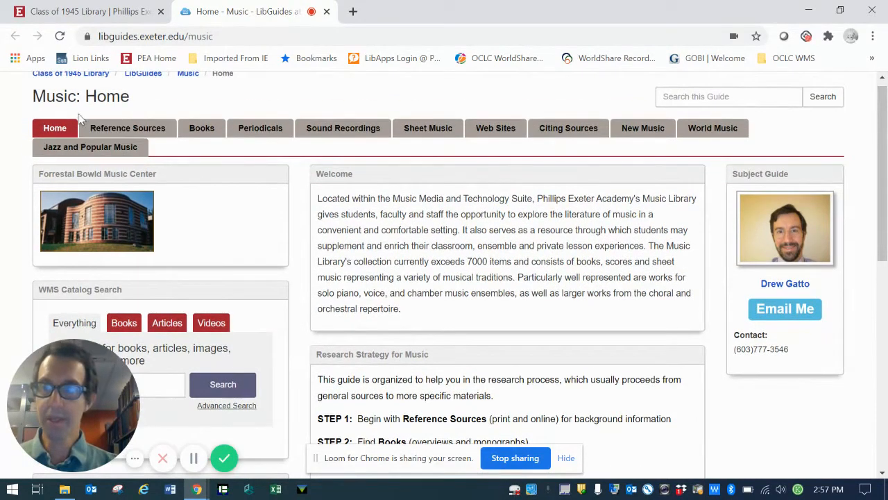
{"action": "mouse_move", "coordinate": [248, 113]}
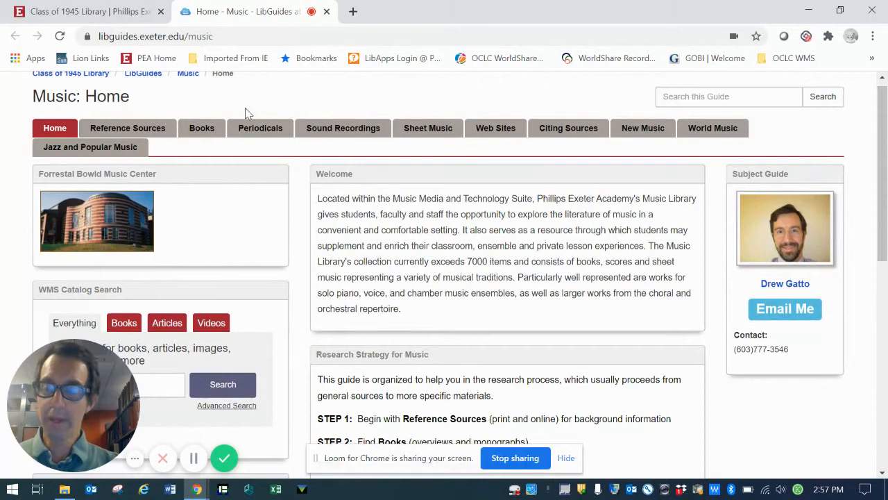
{"action": "mouse_move", "coordinate": [201, 128]}
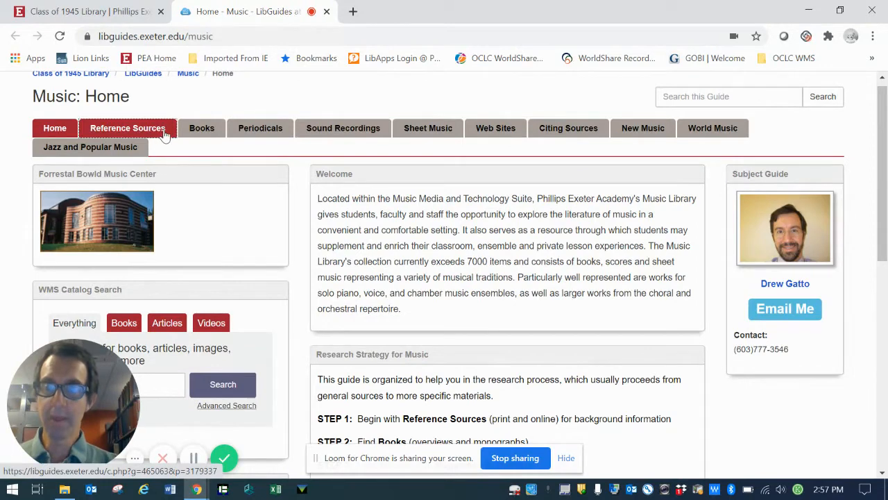
{"action": "mouse_move", "coordinate": [261, 128]}
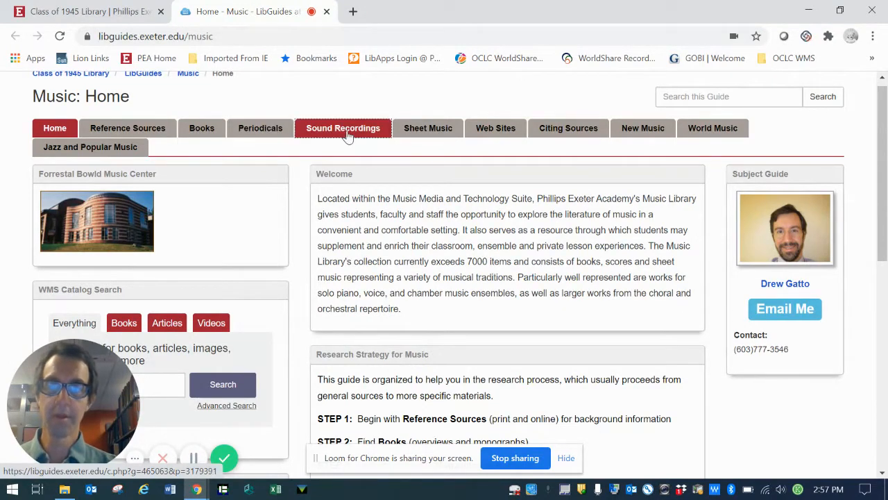
{"action": "mouse_move", "coordinate": [548, 191]}
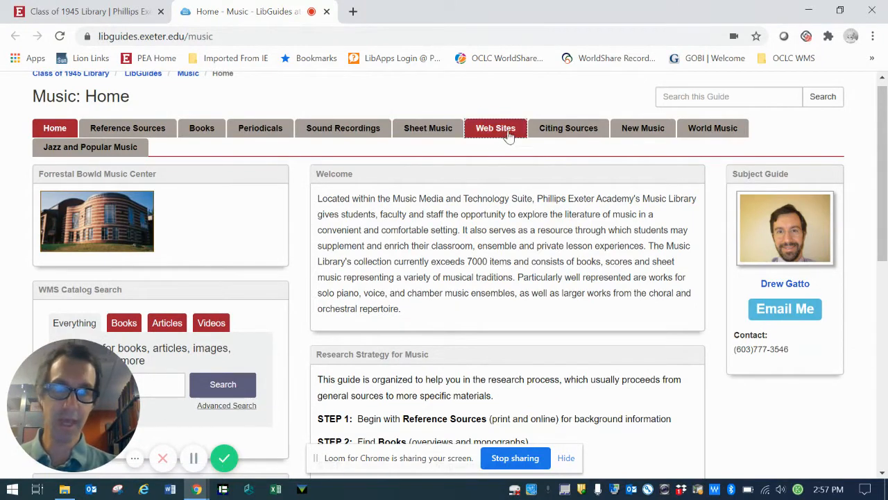
{"action": "mouse_move", "coordinate": [568, 128]}
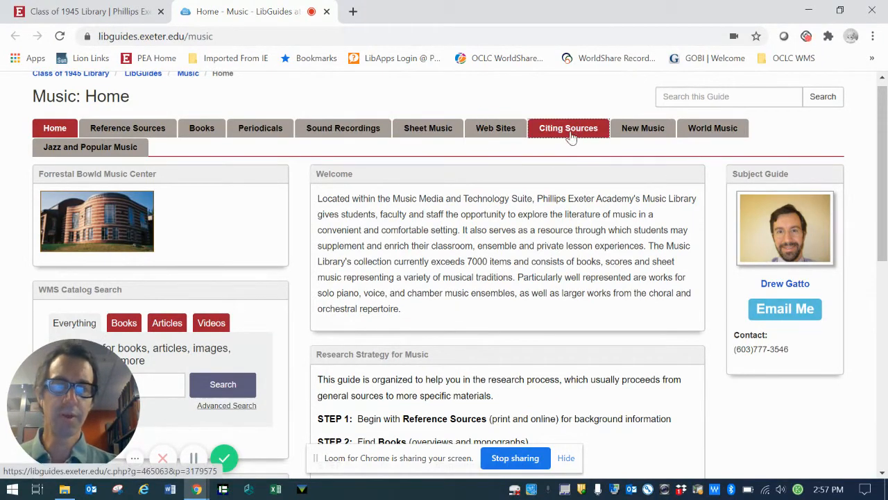
{"action": "mouse_move", "coordinate": [593, 188]}
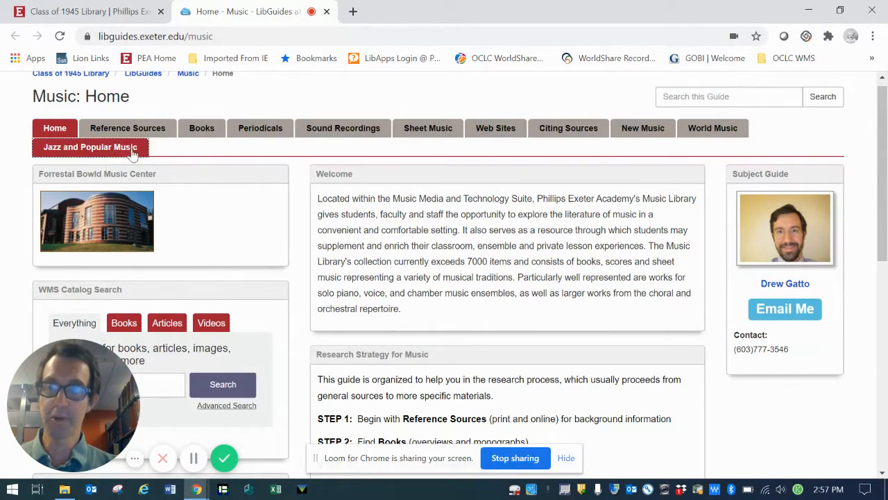
{"action": "mouse_move", "coordinate": [664, 154]}
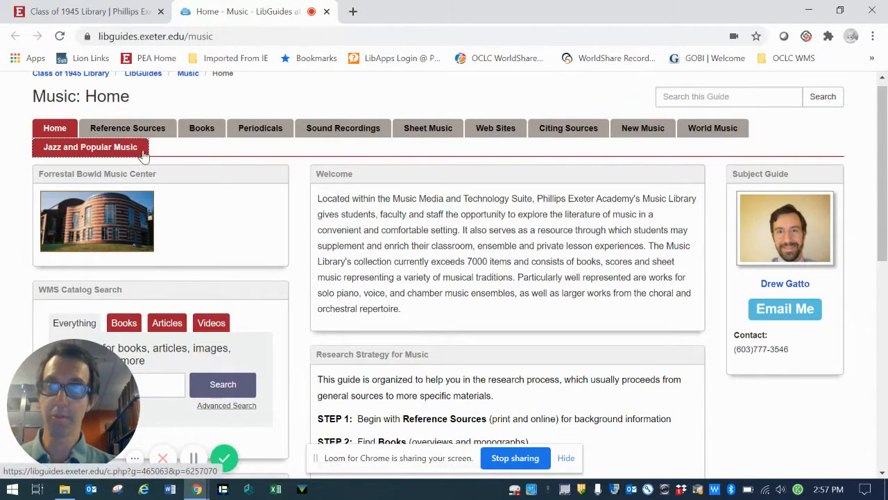
{"action": "mouse_move", "coordinate": [163, 180]}
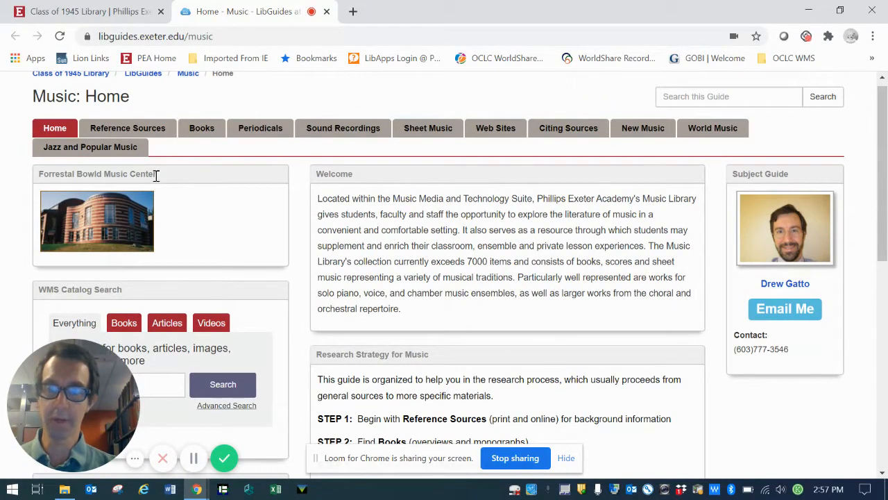
{"action": "left_click", "coordinate": [127, 127]}
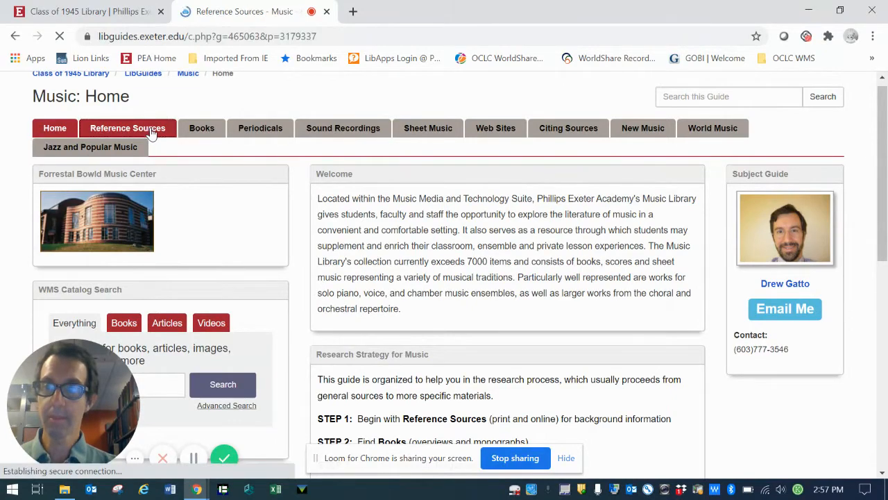
{"action": "left_click", "coordinate": [127, 128]}
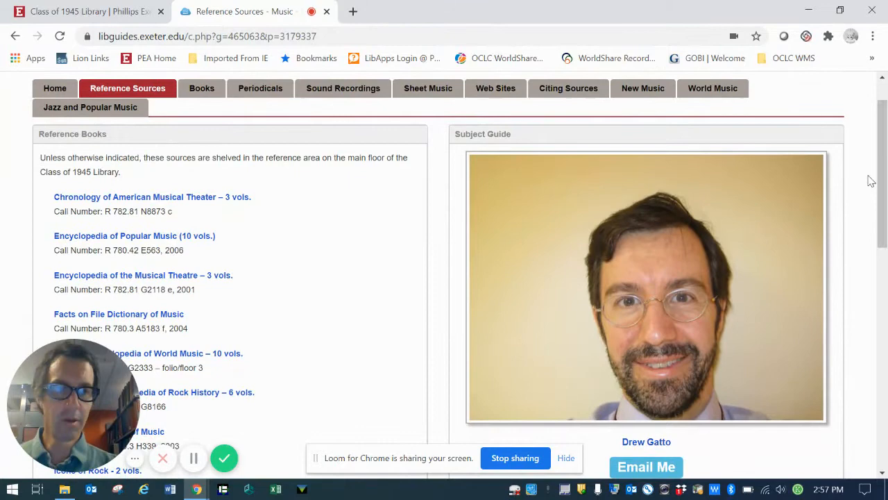
{"action": "scroll", "scroll_direction": "down", "scroll_amount": 3}
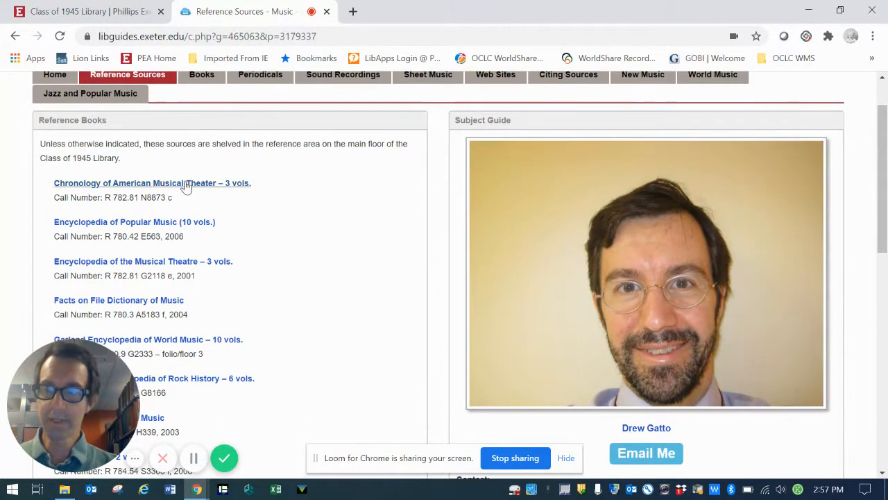
{"action": "mouse_move", "coordinate": [837, 204]}
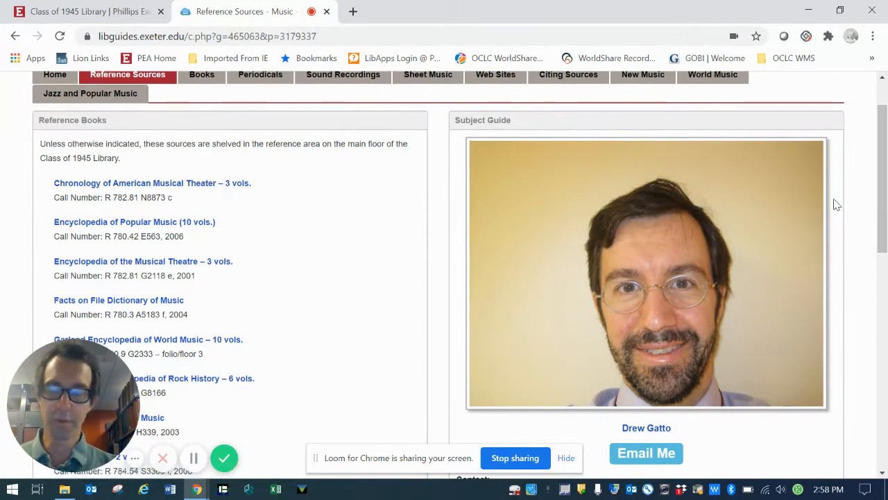
{"action": "mouse_move", "coordinate": [451, 278]}
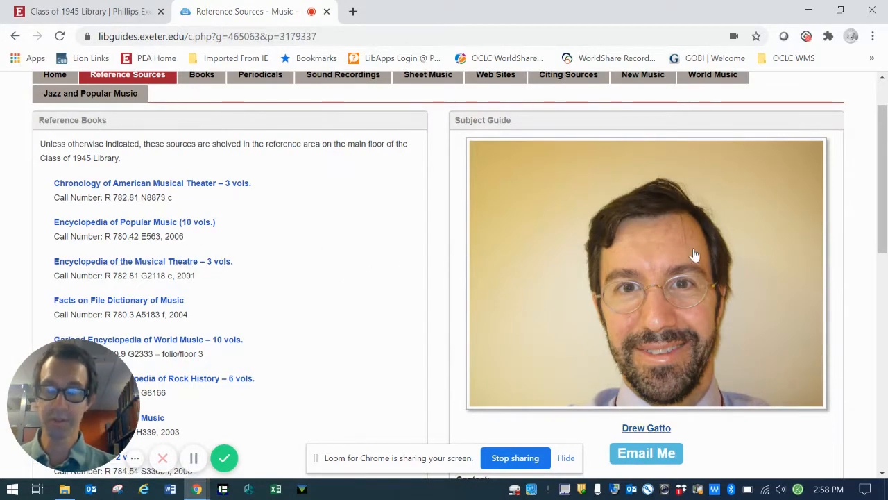
{"action": "mouse_move", "coordinate": [77, 201]}
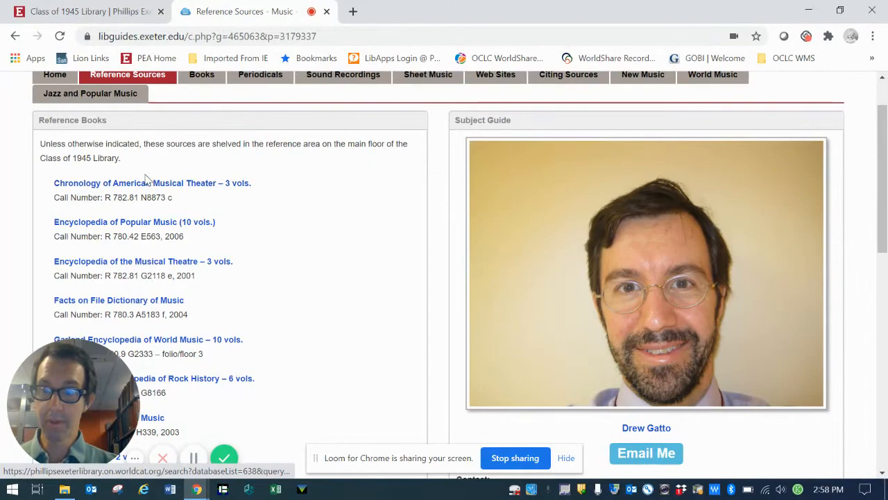
{"action": "scroll", "scroll_direction": "down", "scroll_amount": 3}
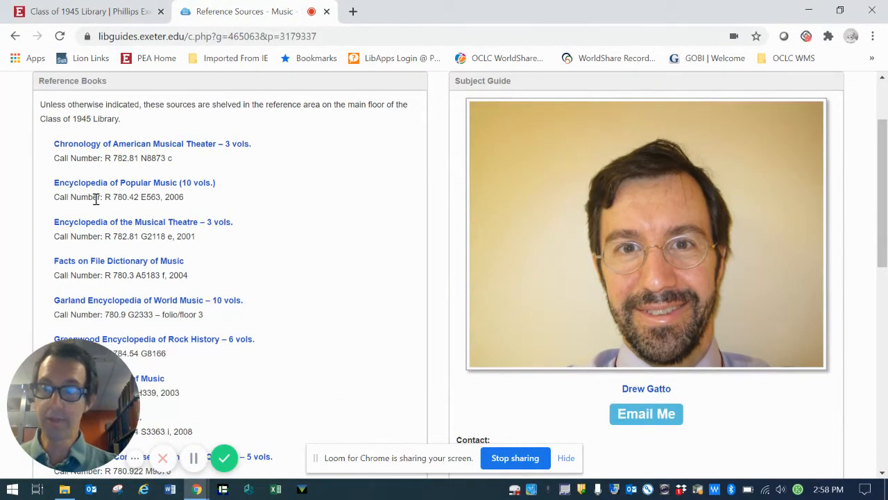
{"action": "mouse_move", "coordinate": [882, 228]}
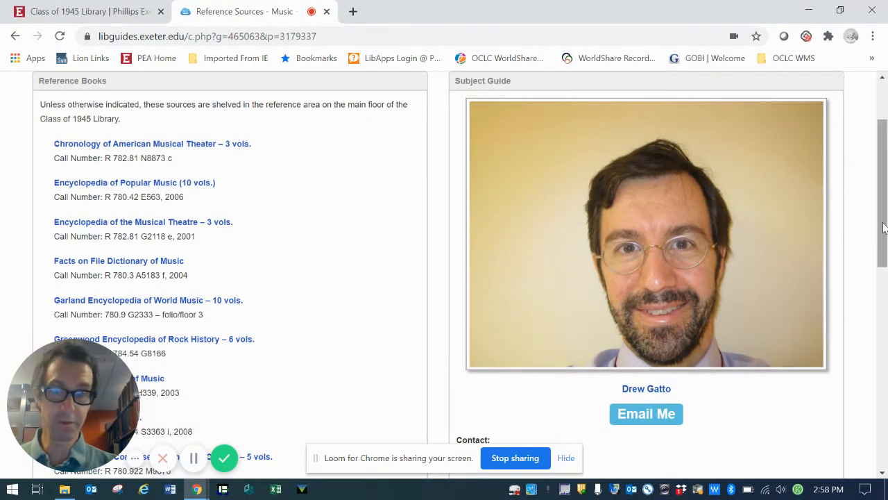
{"action": "scroll", "scroll_direction": "down", "scroll_amount": 3}
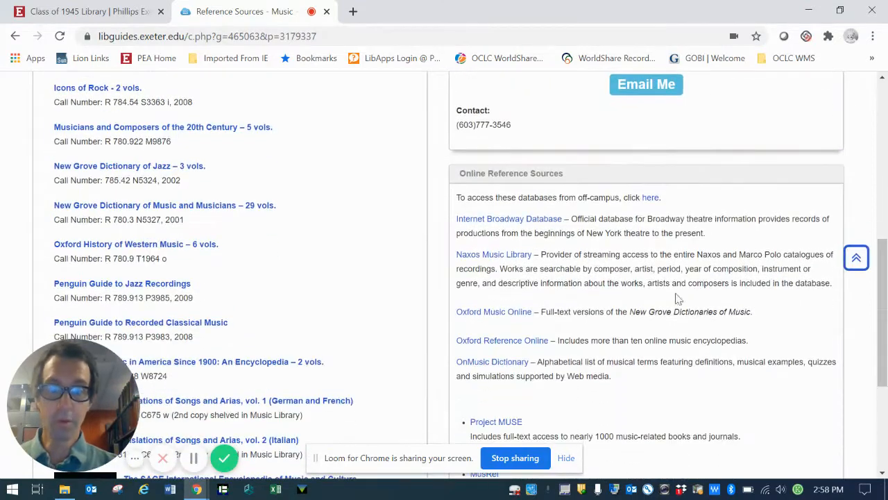
{"action": "mouse_move", "coordinate": [531, 247]}
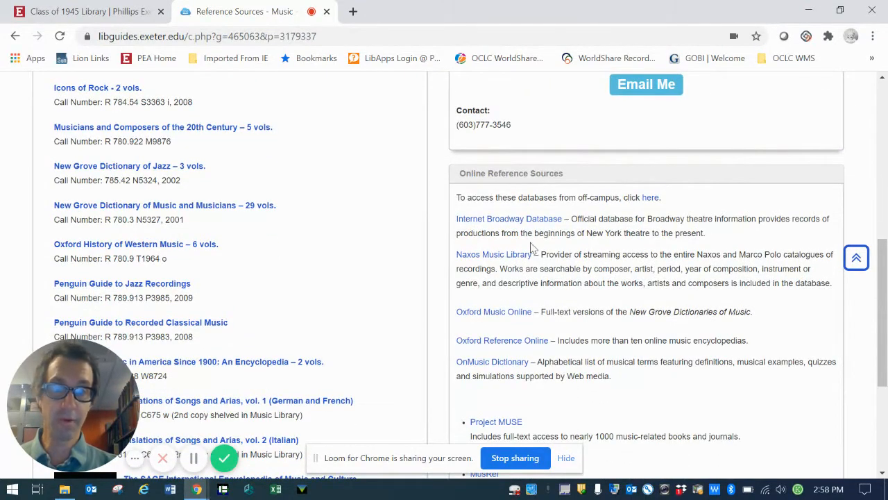
{"action": "mouse_move", "coordinate": [531, 244]}
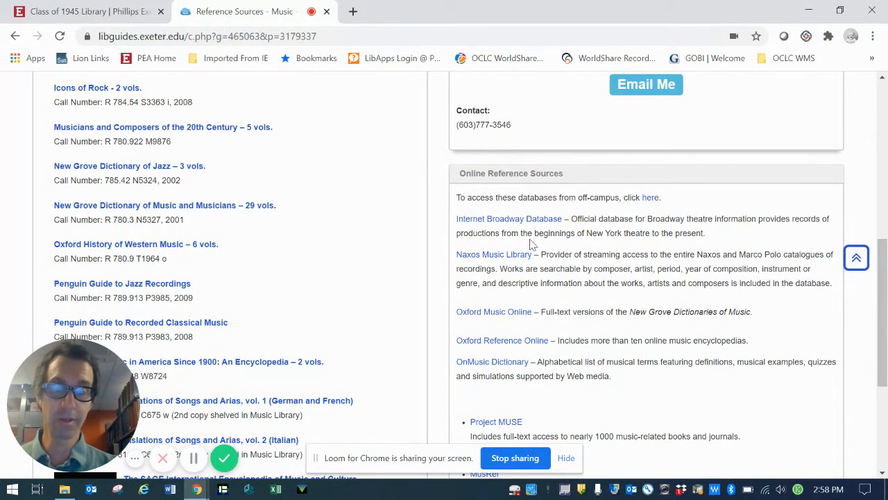
{"action": "mouse_move", "coordinate": [537, 248]}
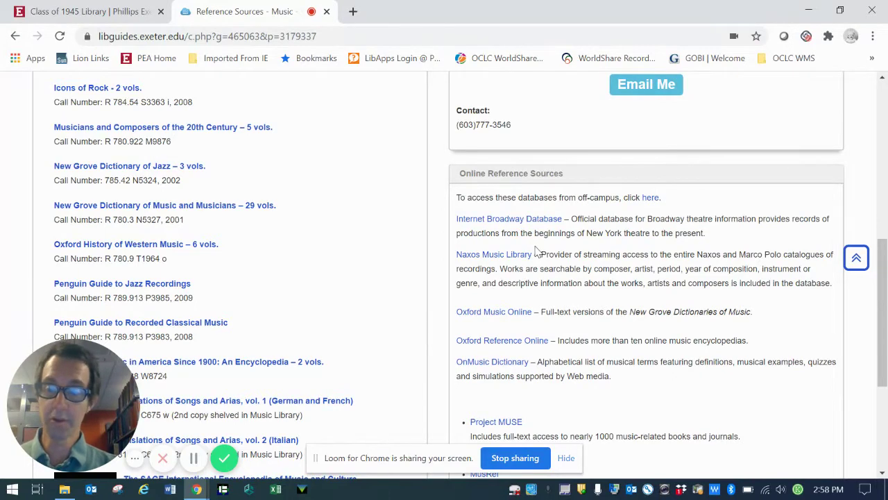
{"action": "mouse_move", "coordinate": [493, 254]}
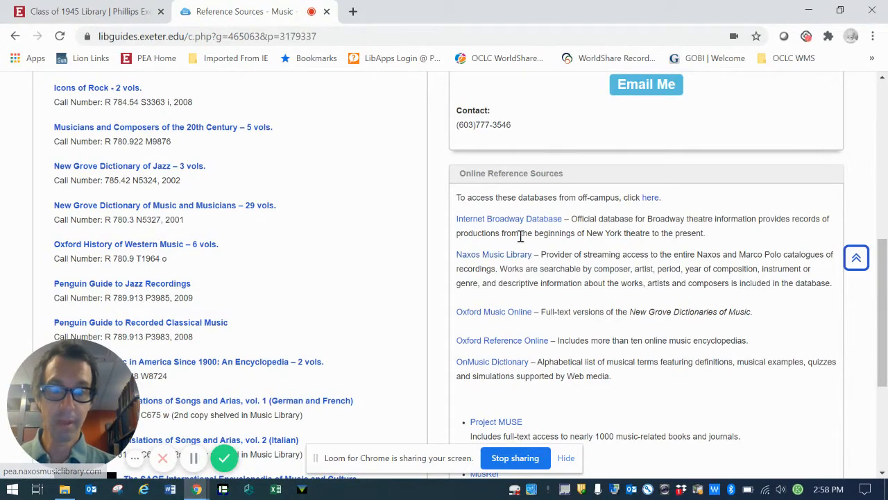
{"action": "mouse_move", "coordinate": [510, 322]}
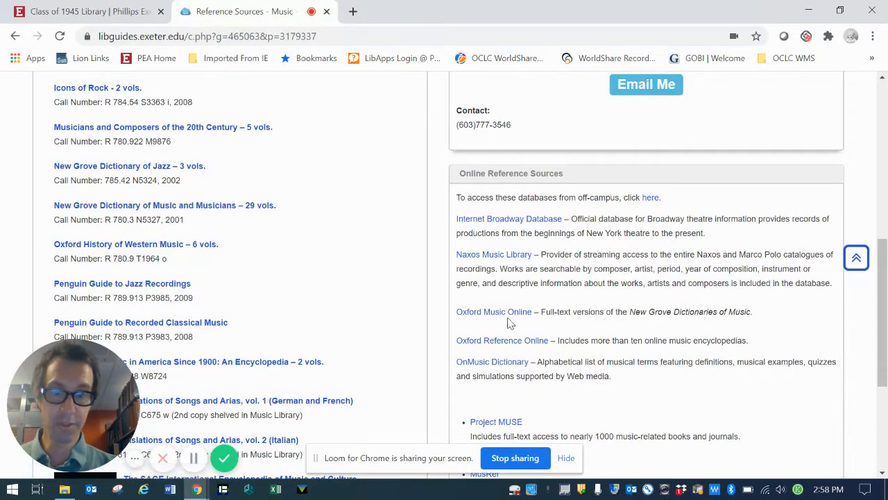
{"action": "mouse_move", "coordinate": [494, 311]}
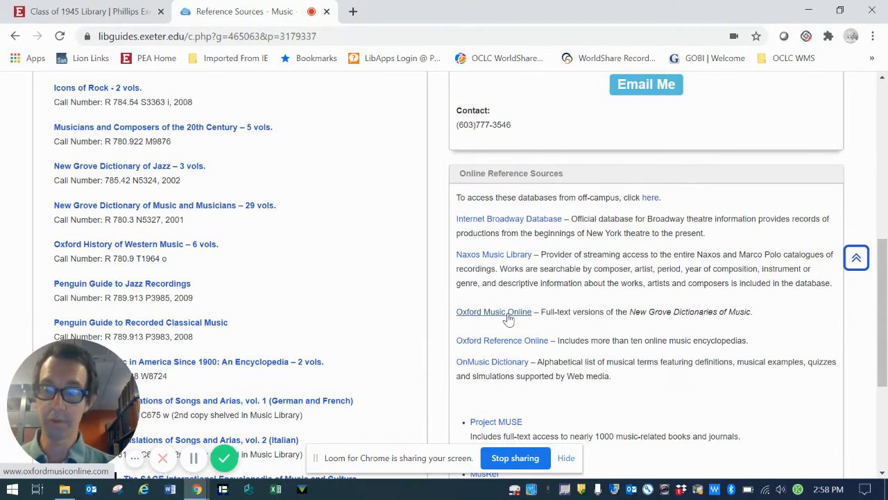
{"action": "scroll", "scroll_direction": "up", "scroll_amount": 3}
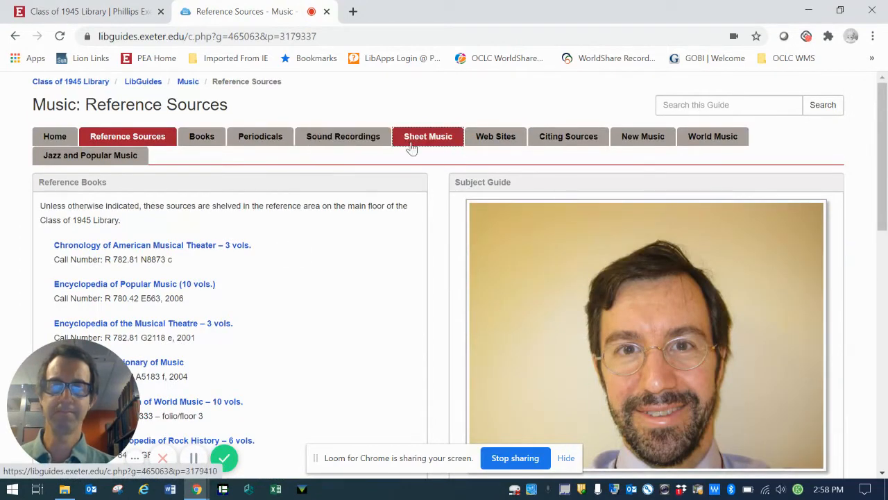
View the Sheet Music page's call numbers for sheet music types and catalog search tips
{"action": "left_click", "coordinate": [427, 136]}
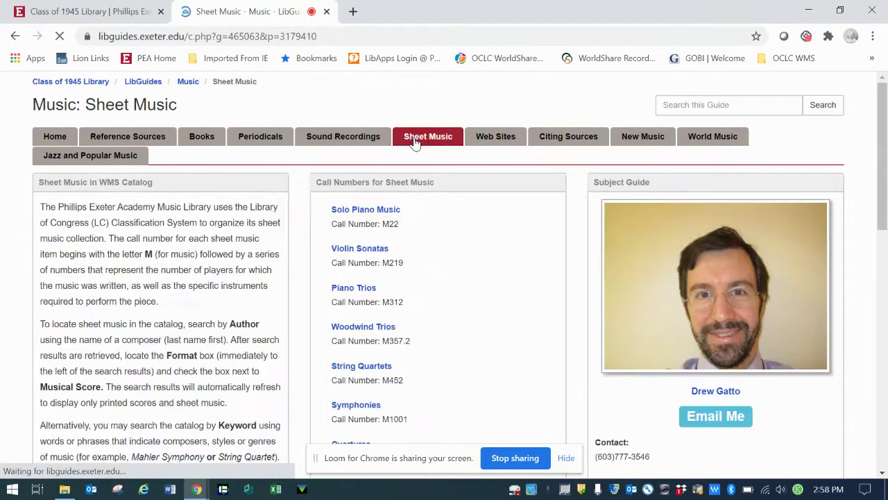
{"action": "scroll", "scroll_direction": "down", "scroll_amount": 3}
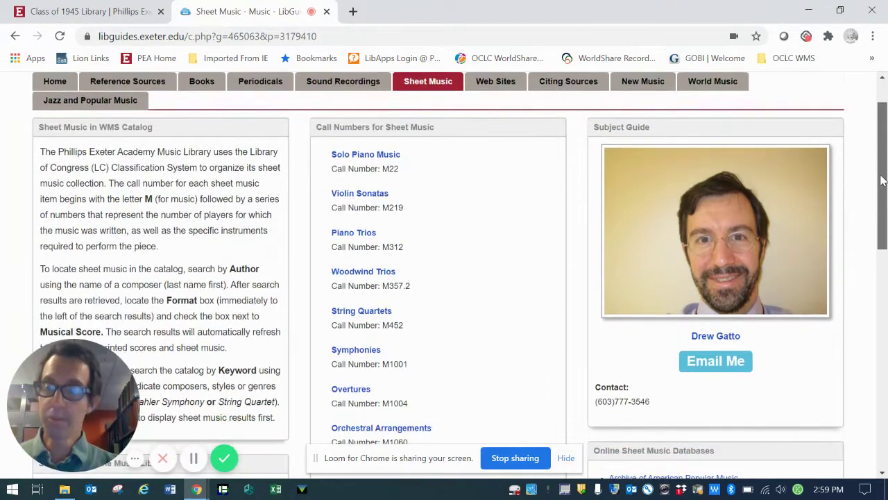
{"action": "mouse_move", "coordinate": [638, 226]}
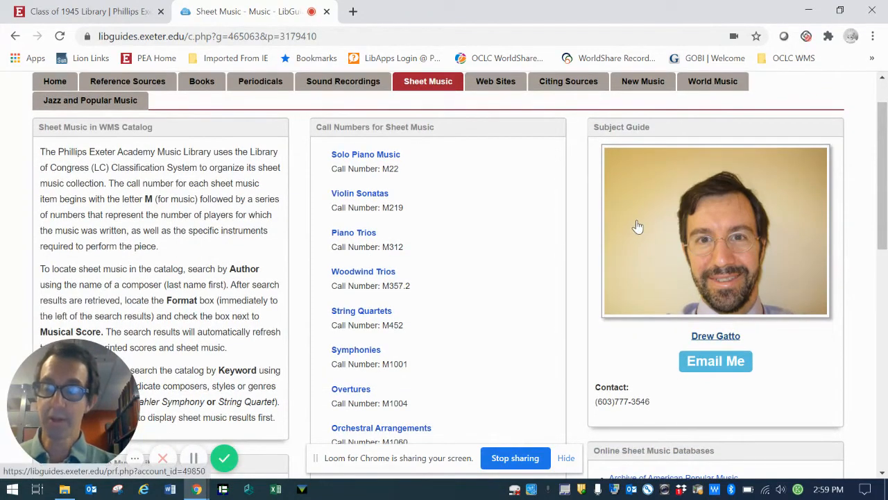
{"action": "mouse_move", "coordinate": [355, 302]}
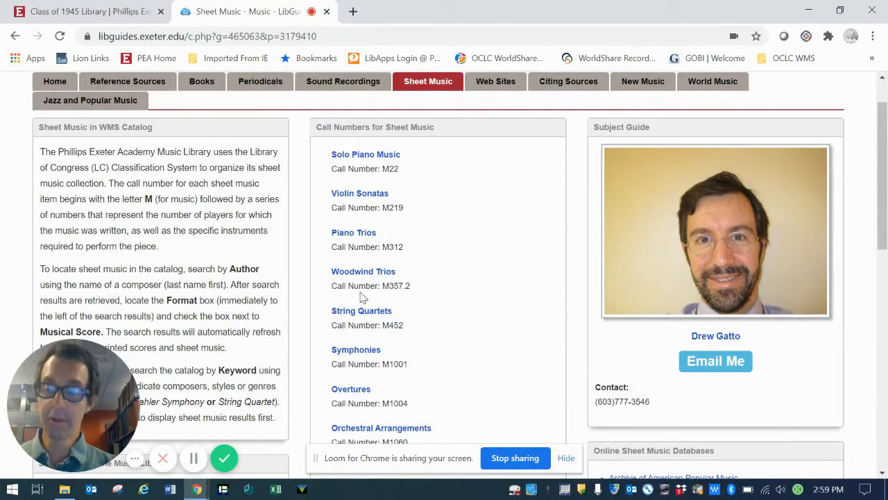
{"action": "mouse_move", "coordinate": [408, 294]}
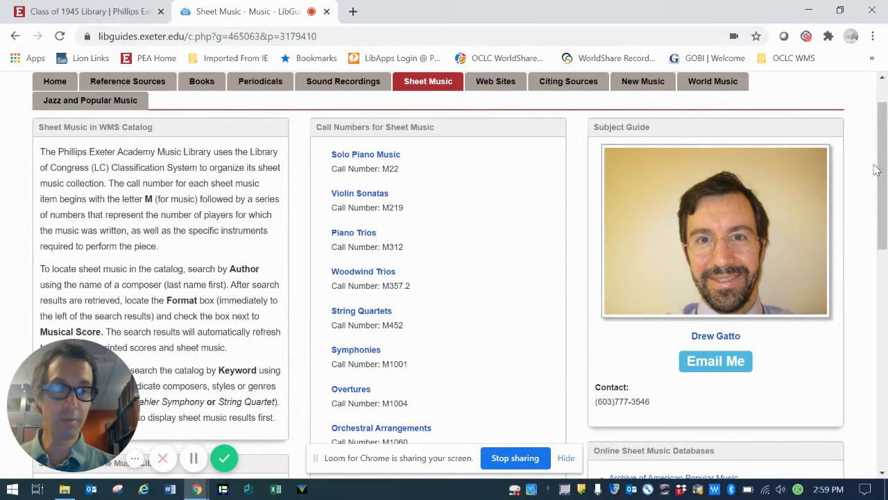
{"action": "scroll", "scroll_direction": "down", "scroll_amount": 3}
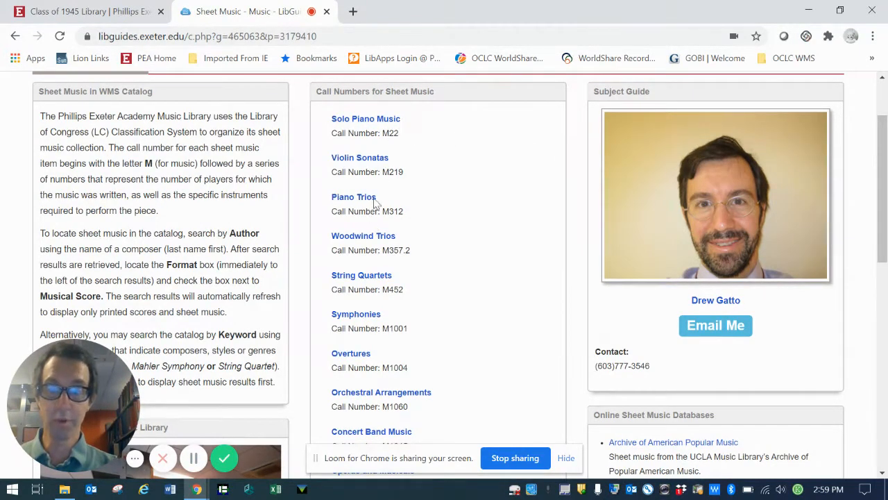
{"action": "mouse_move", "coordinate": [367, 282]}
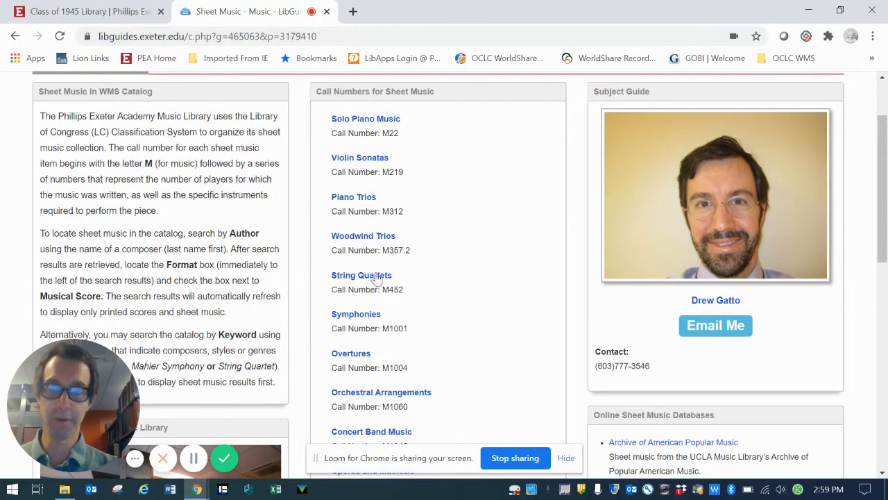
{"action": "mouse_move", "coordinate": [354, 201]}
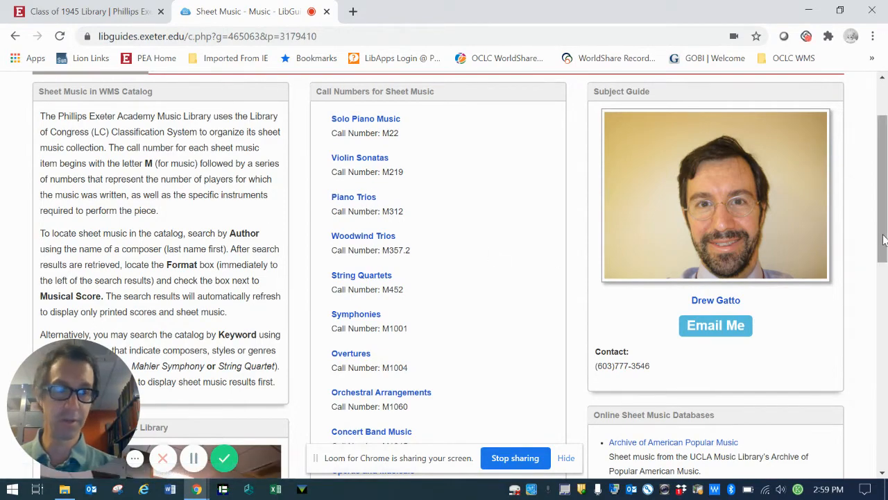
{"action": "scroll", "scroll_direction": "down", "scroll_amount": 3}
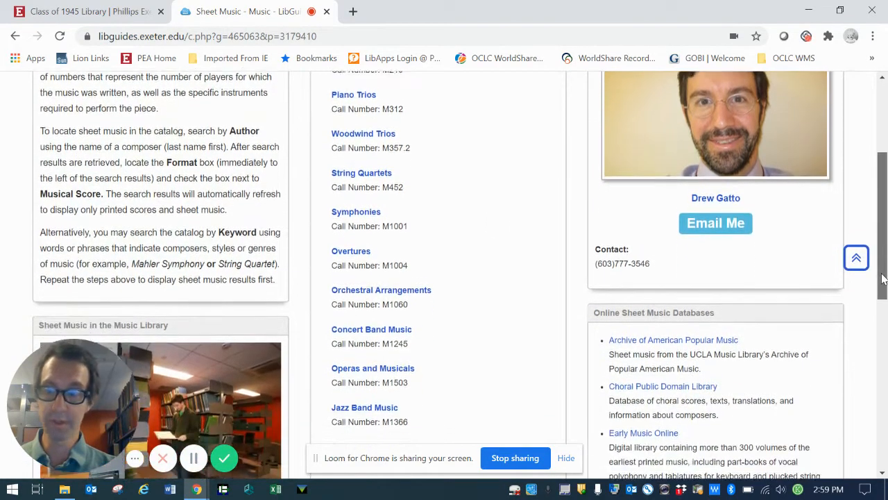
{"action": "scroll", "scroll_direction": "down", "scroll_amount": 3}
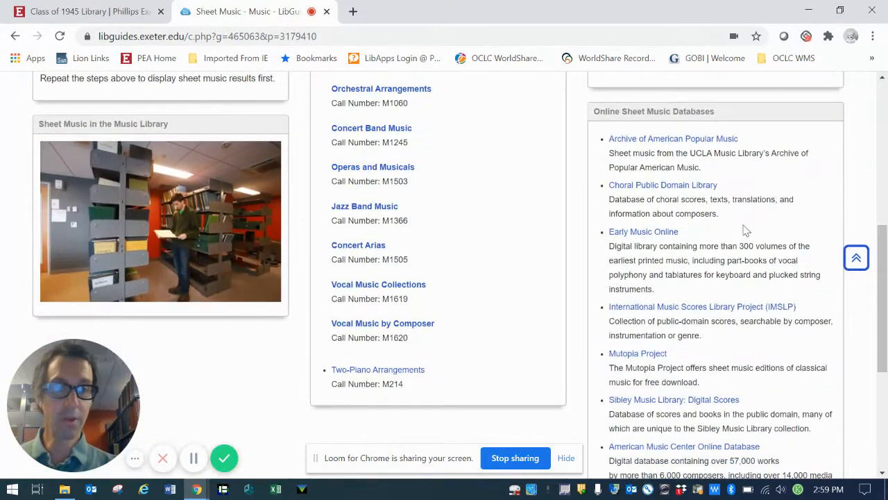
{"action": "scroll", "scroll_direction": "down", "scroll_amount": 3}
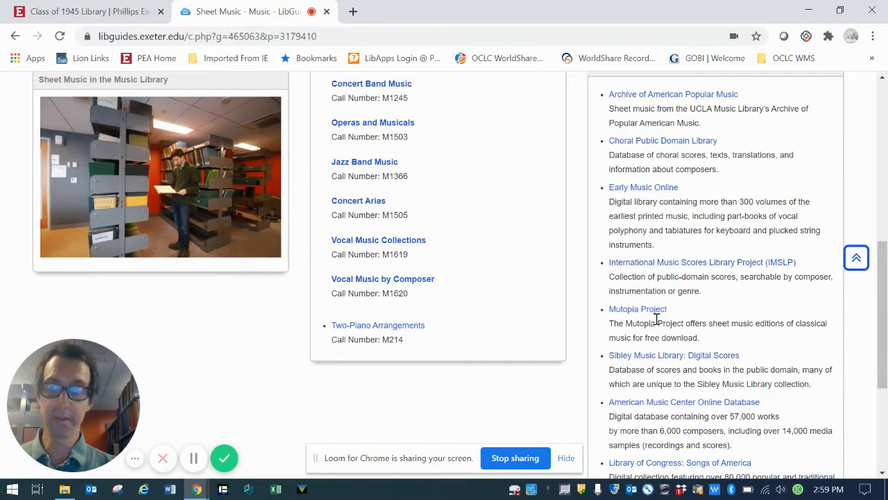
{"action": "mouse_move", "coordinate": [660, 319]}
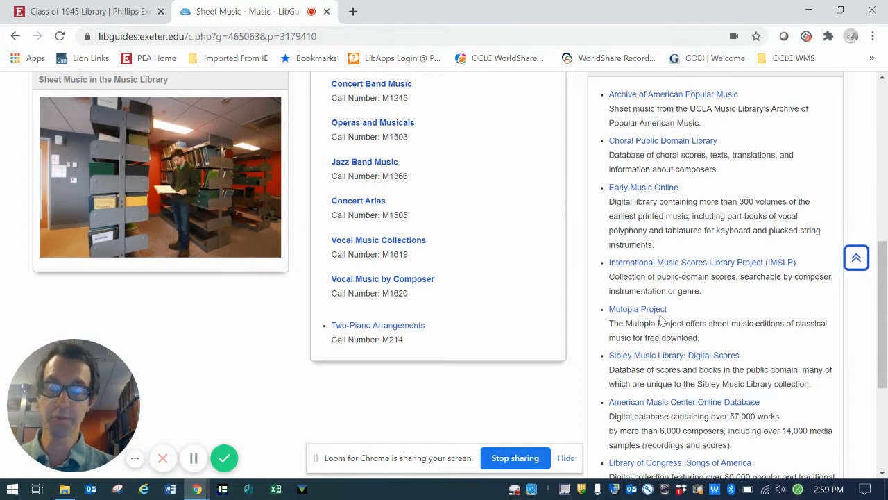
{"action": "scroll", "scroll_direction": "up", "scroll_amount": 3}
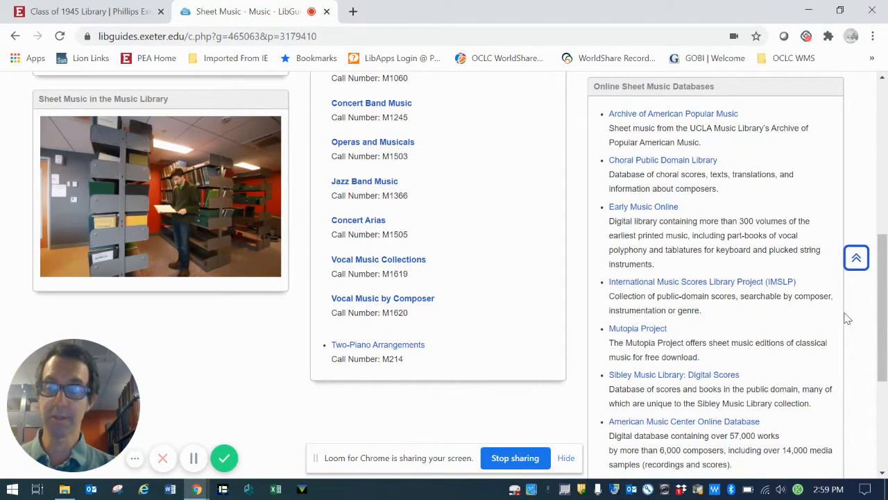
{"action": "scroll", "scroll_direction": "down", "scroll_amount": 3}
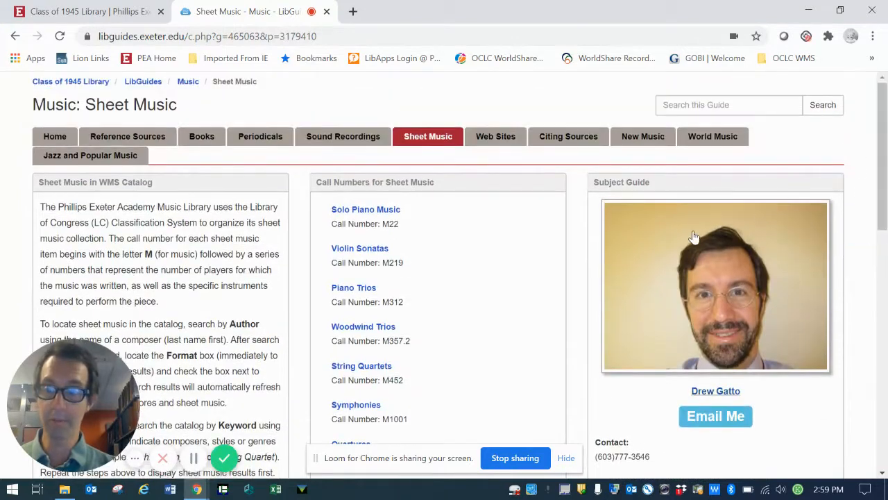
{"action": "mouse_move", "coordinate": [881, 211]}
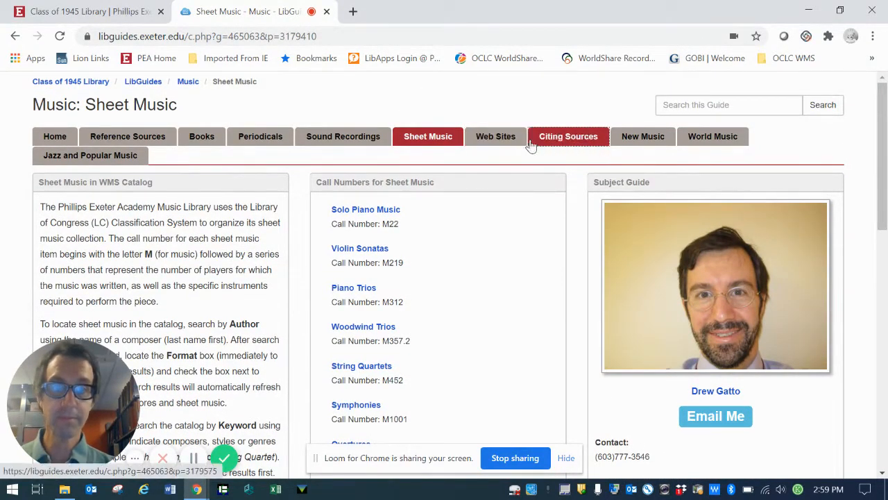
{"action": "mouse_move", "coordinate": [116, 174]}
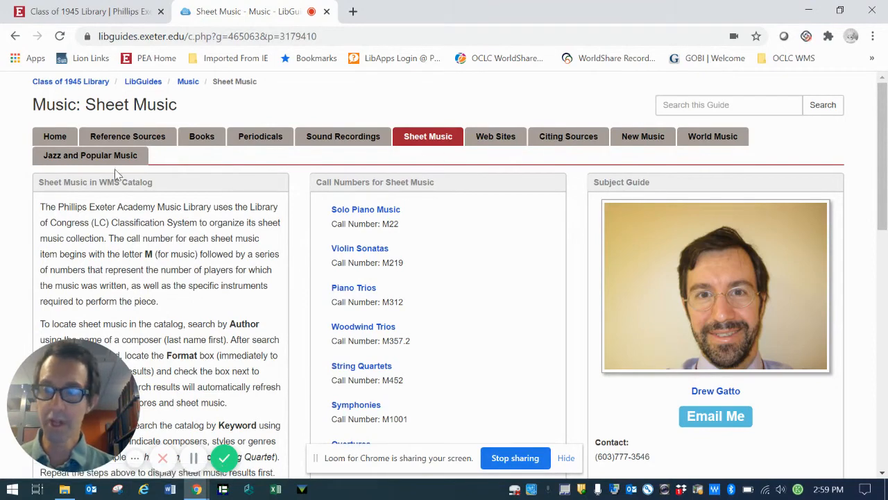
{"action": "left_click", "coordinate": [90, 154]}
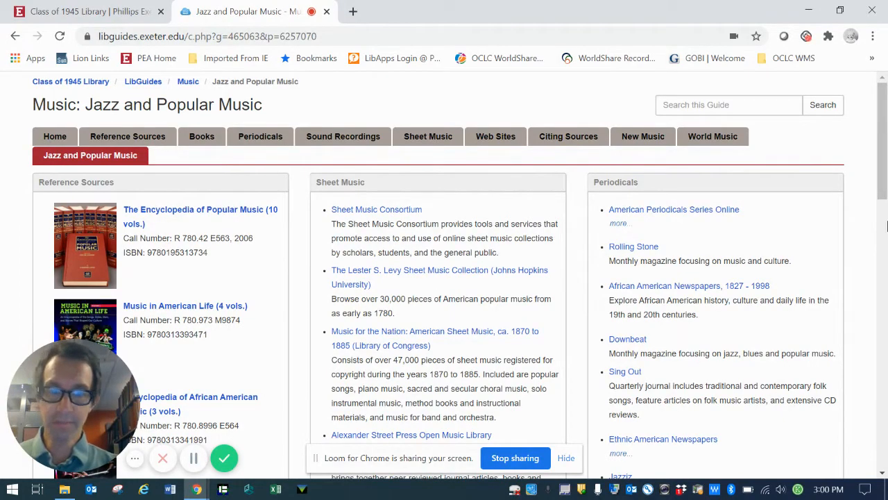
{"action": "scroll", "scroll_direction": "down", "scroll_amount": 3}
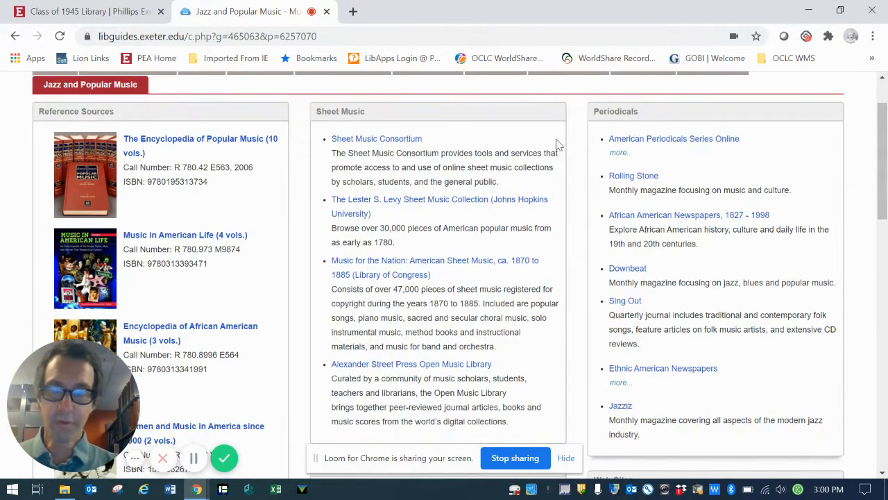
{"action": "scroll", "scroll_direction": "up", "scroll_amount": 3}
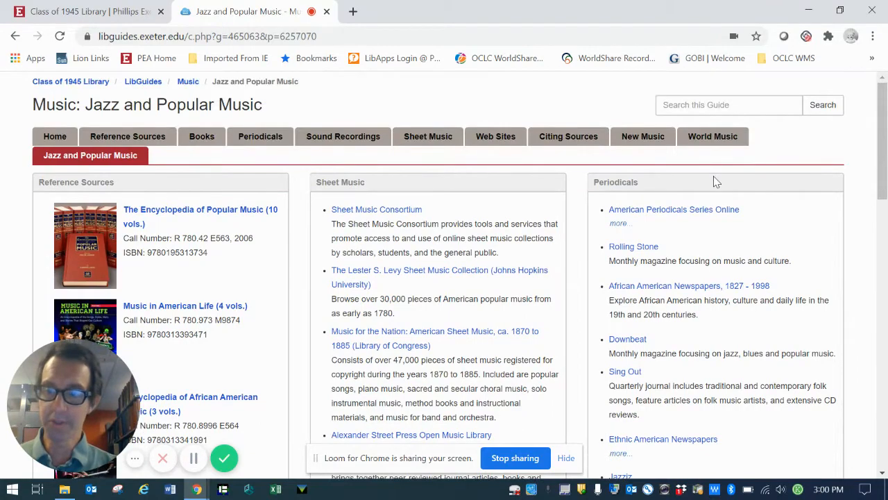
{"action": "mouse_move", "coordinate": [366, 199]}
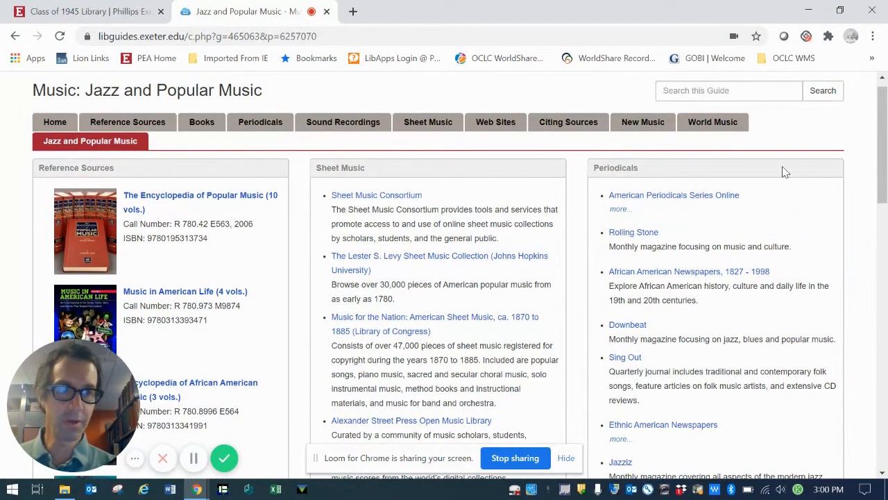
{"action": "scroll", "scroll_direction": "down", "scroll_amount": 3}
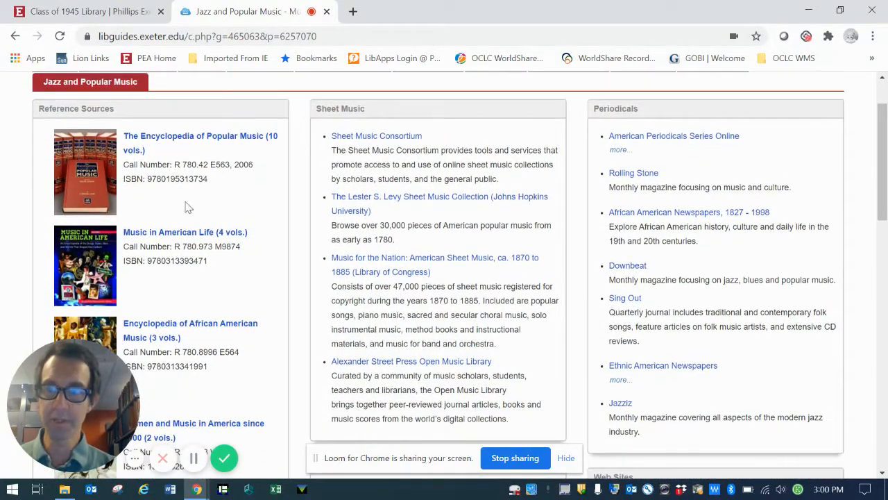
{"action": "scroll", "scroll_direction": "up", "scroll_amount": 3}
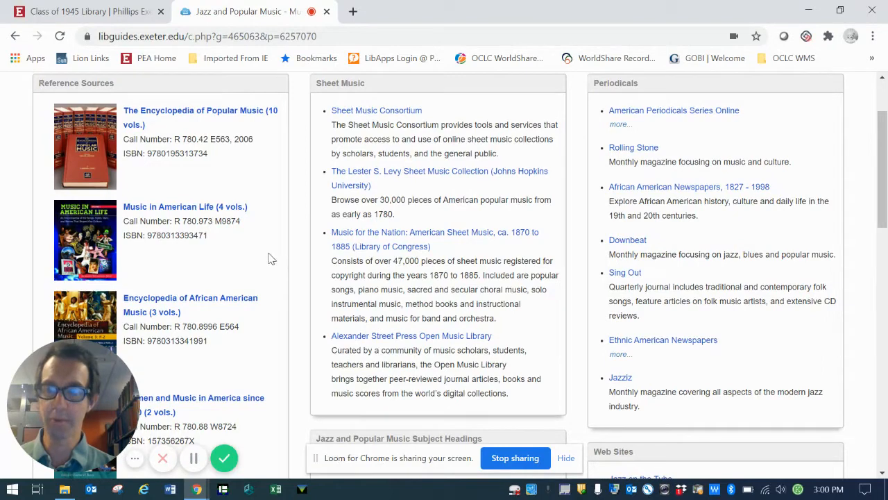
{"action": "mouse_move", "coordinate": [263, 263]}
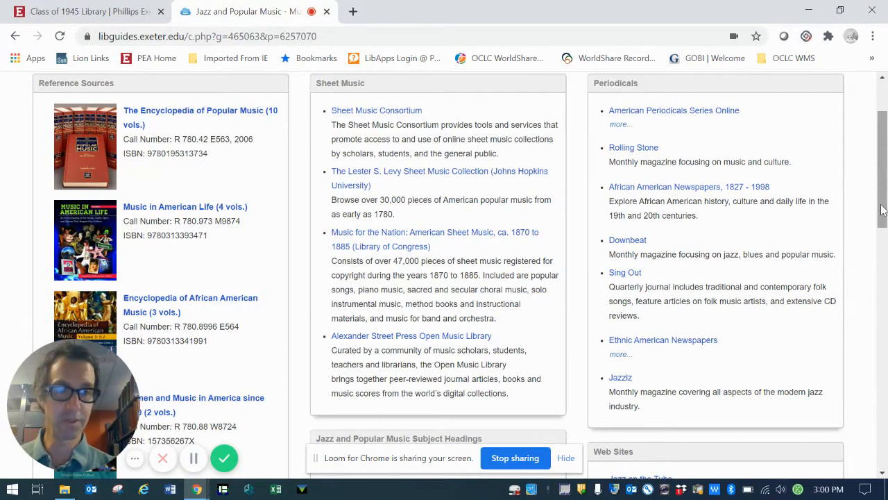
{"action": "scroll", "scroll_direction": "up", "scroll_amount": 3}
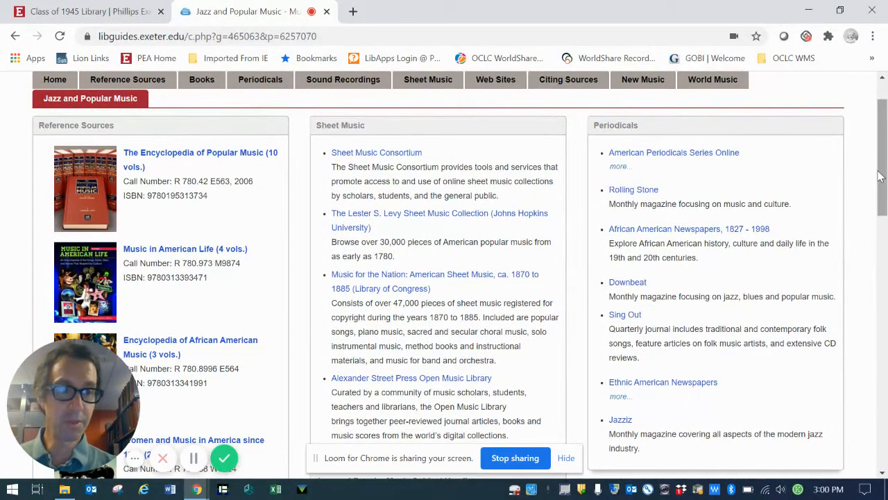
{"action": "scroll", "scroll_direction": "down", "scroll_amount": 3}
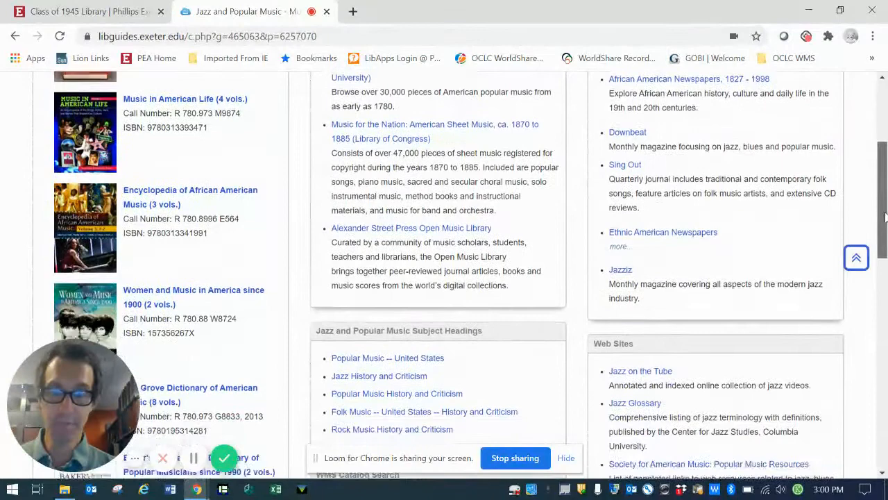
{"action": "scroll", "scroll_direction": "down", "scroll_amount": 3}
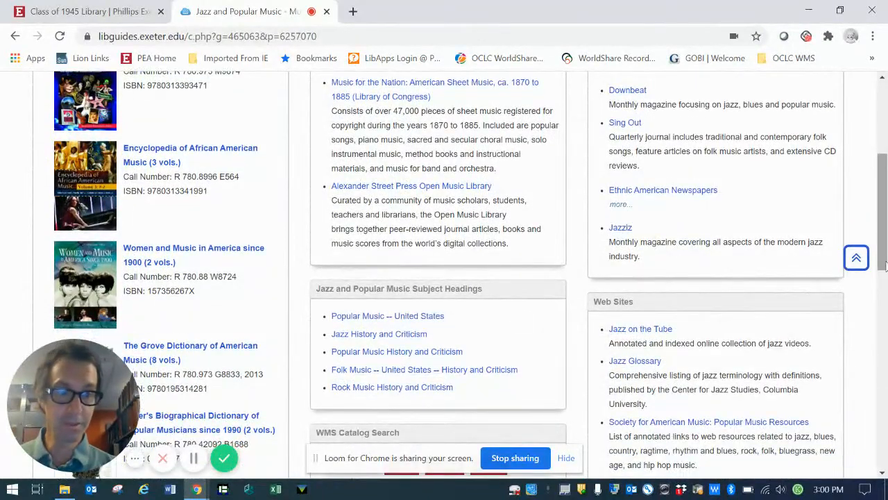
{"action": "scroll", "scroll_direction": "down", "scroll_amount": 3}
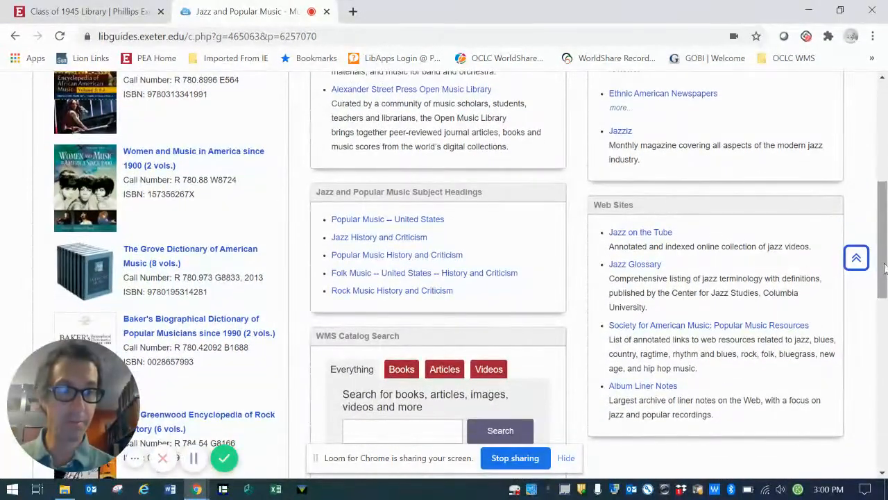
{"action": "scroll", "scroll_direction": "up", "scroll_amount": 3}
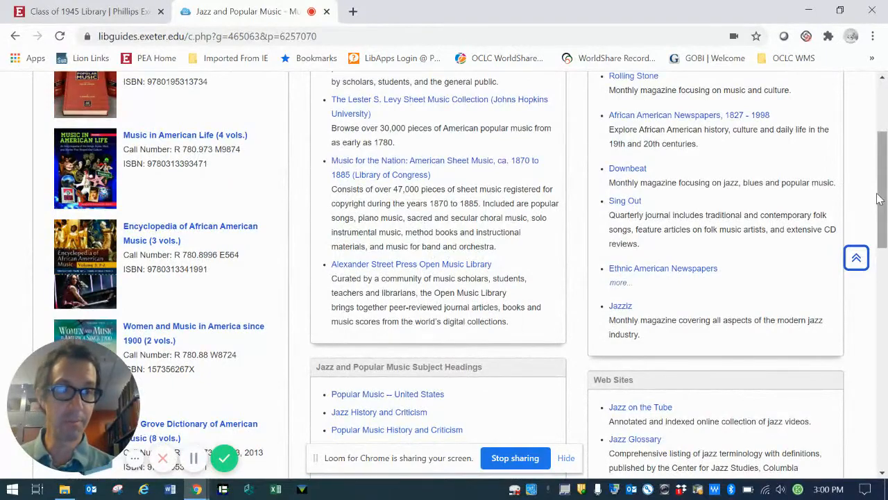
{"action": "scroll", "scroll_direction": "up", "scroll_amount": 3}
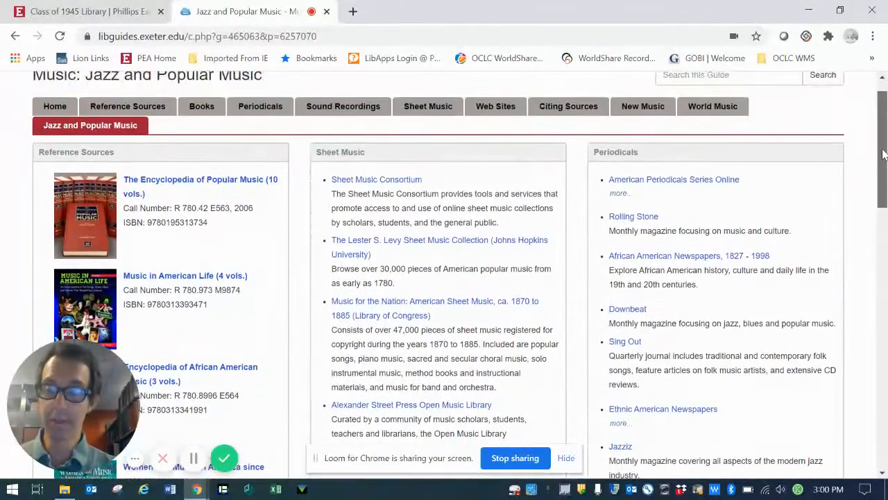
{"action": "scroll", "scroll_direction": "down", "scroll_amount": 3}
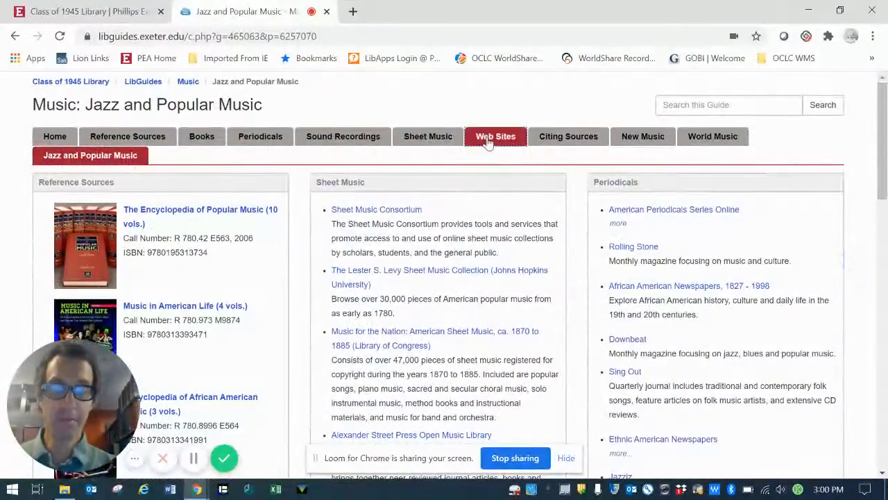
{"action": "mouse_move", "coordinate": [151, 160]}
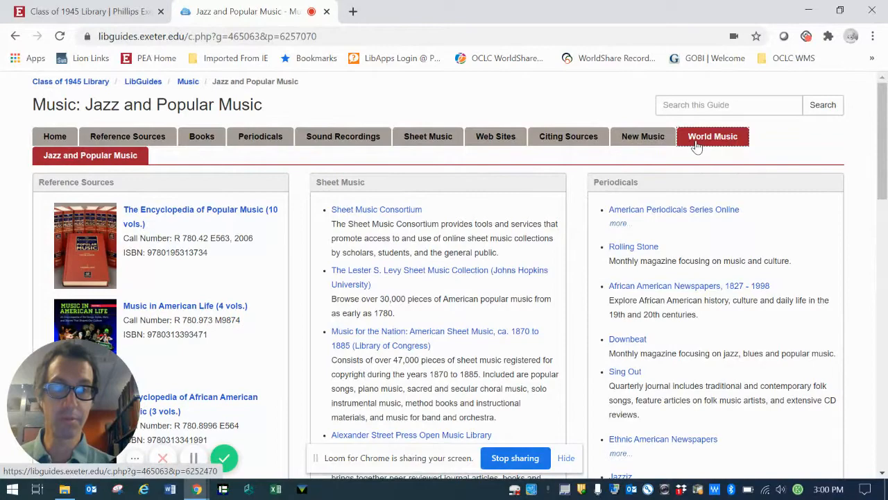
{"action": "scroll", "scroll_direction": "down", "scroll_amount": 3}
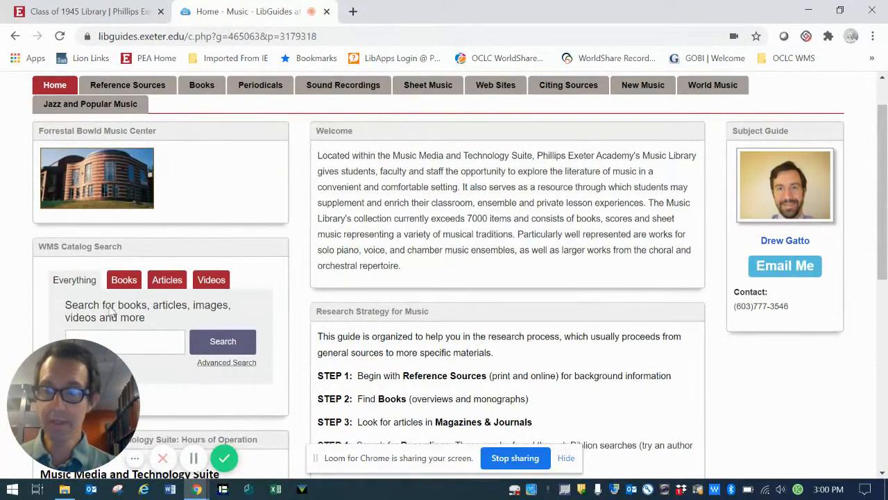
{"action": "mouse_move", "coordinate": [97, 259]}
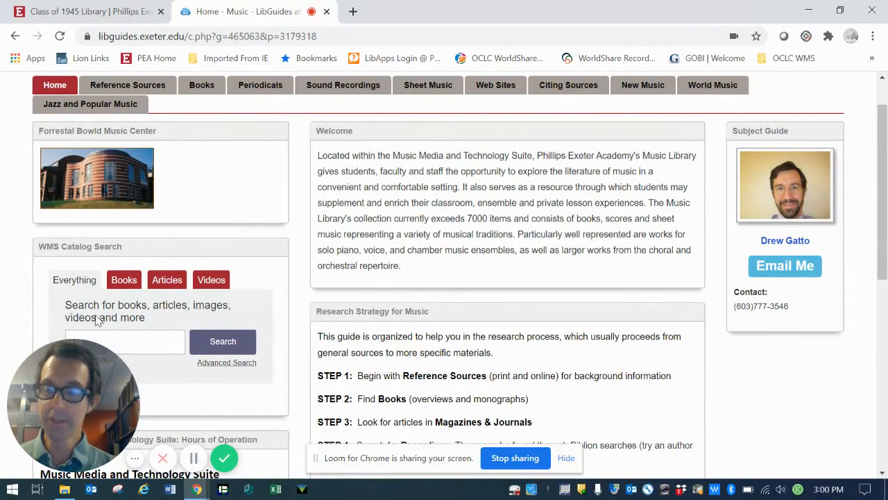
Return to the guide's Home page and view the Welcome text and five research-strategy steps
{"action": "left_click", "coordinate": [223, 341]}
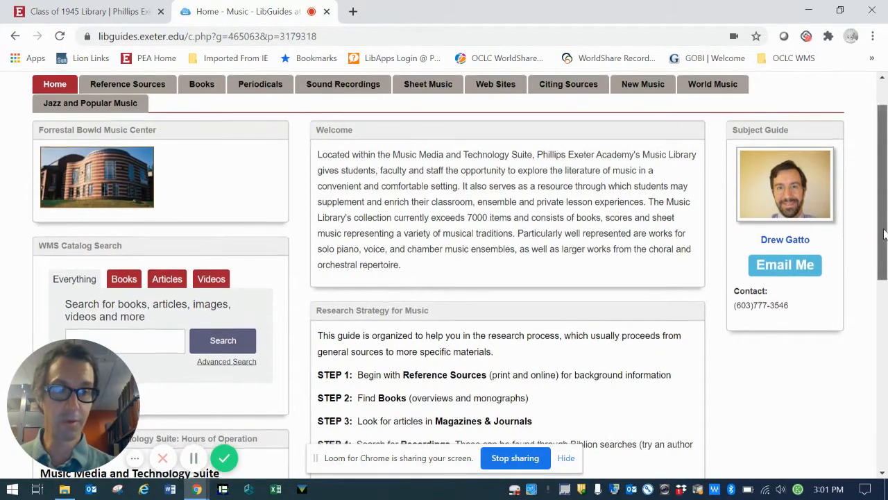
{"action": "scroll", "scroll_direction": "down", "scroll_amount": 3}
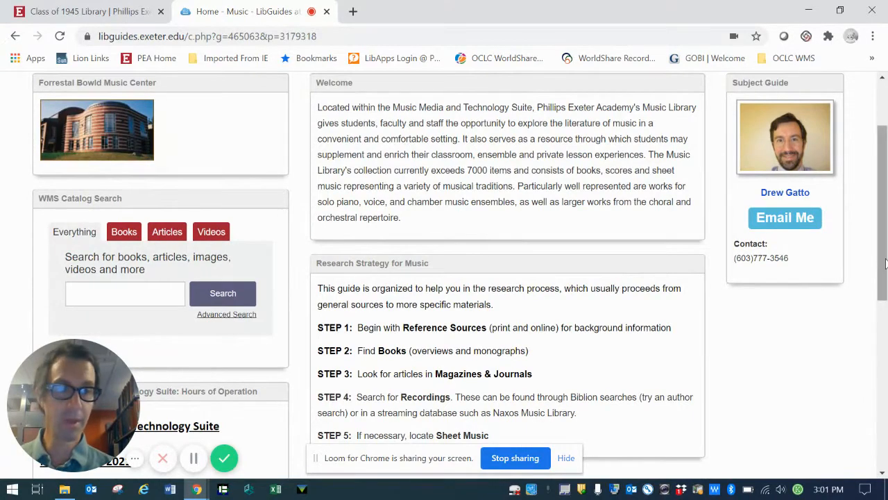
{"action": "scroll", "scroll_direction": "up", "scroll_amount": 3}
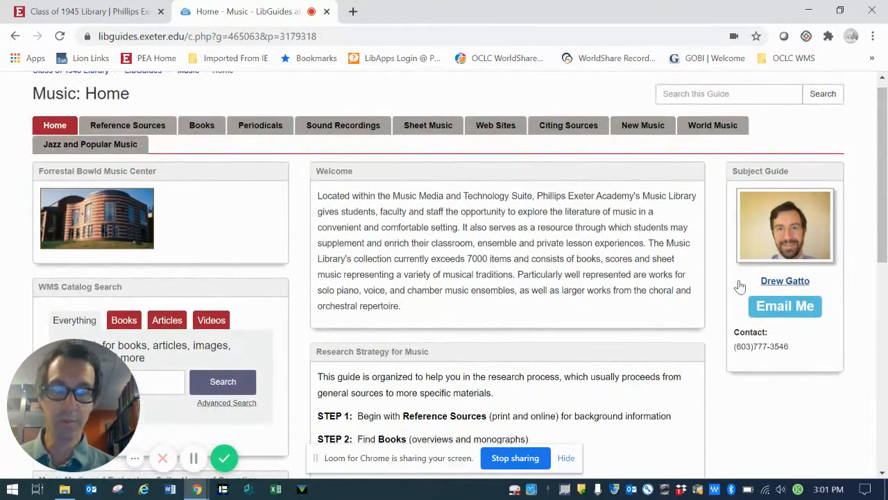
{"action": "mouse_move", "coordinate": [792, 219]}
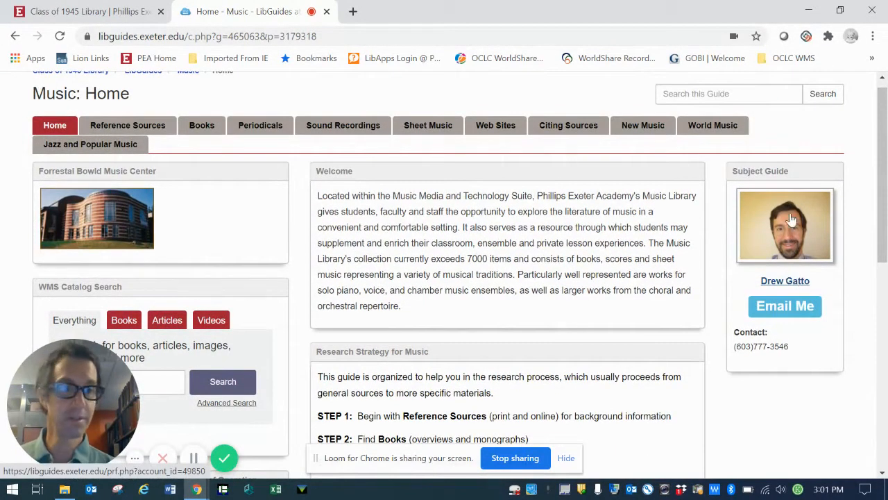
{"action": "scroll", "scroll_direction": "down", "scroll_amount": 3}
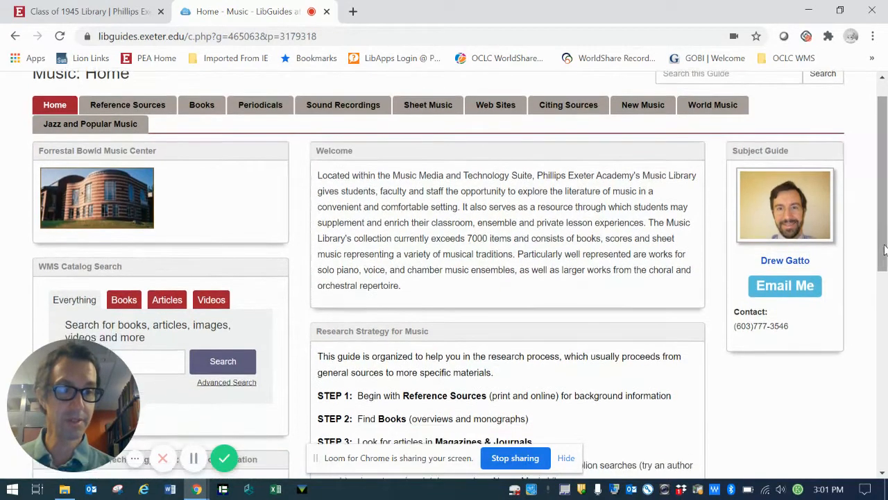
{"action": "mouse_move", "coordinate": [785, 286]}
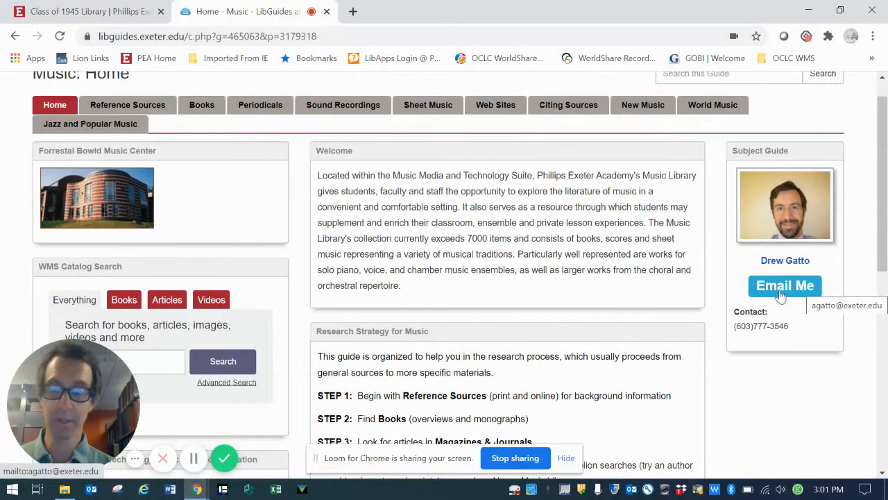
{"action": "mouse_move", "coordinate": [776, 340]}
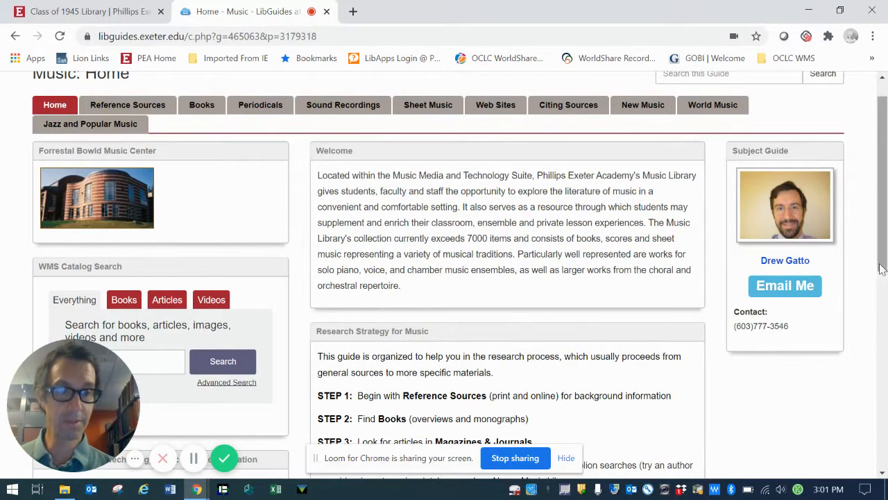
{"action": "scroll", "scroll_direction": "up", "scroll_amount": 3}
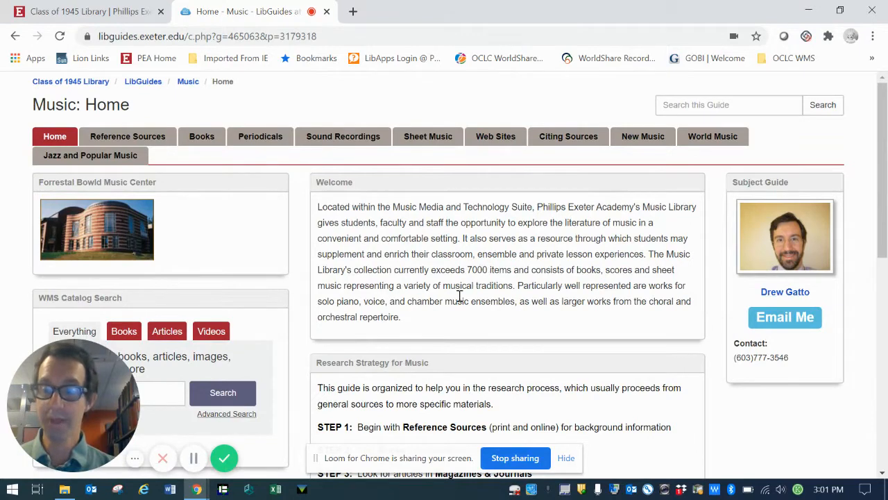
{"action": "mouse_move", "coordinate": [194, 457]}
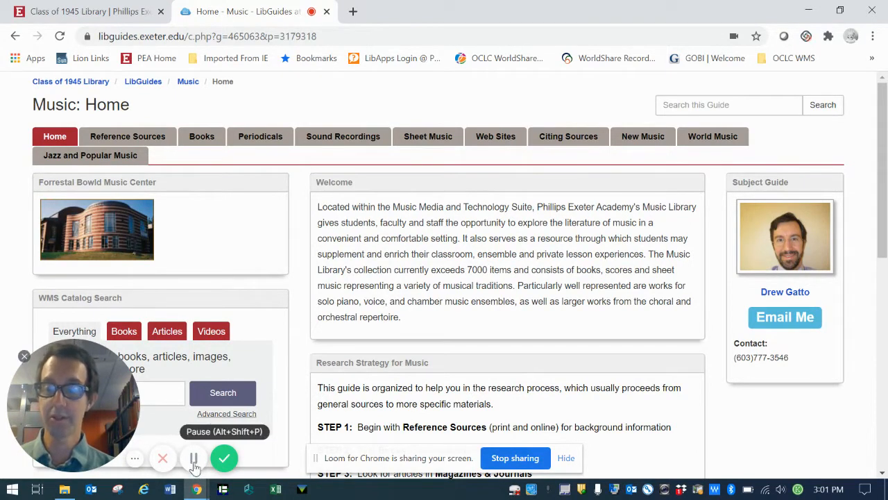